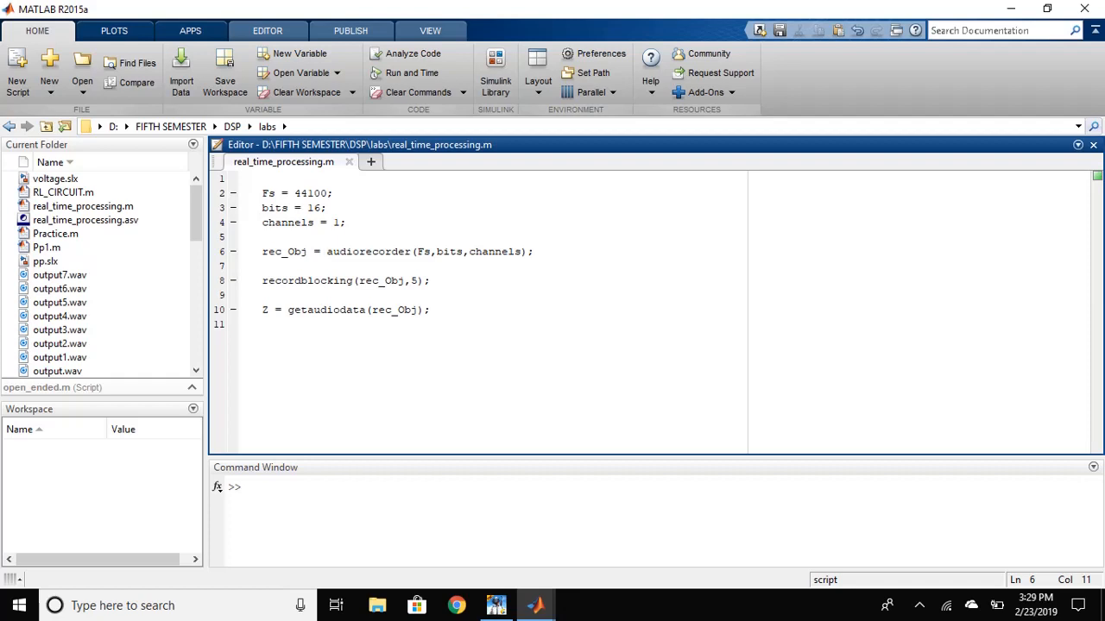
# Review the audiorecorder and getaudiodata calls, then run real_time_processing.m to record Z
pyautogui.doubleClick(369, 252)
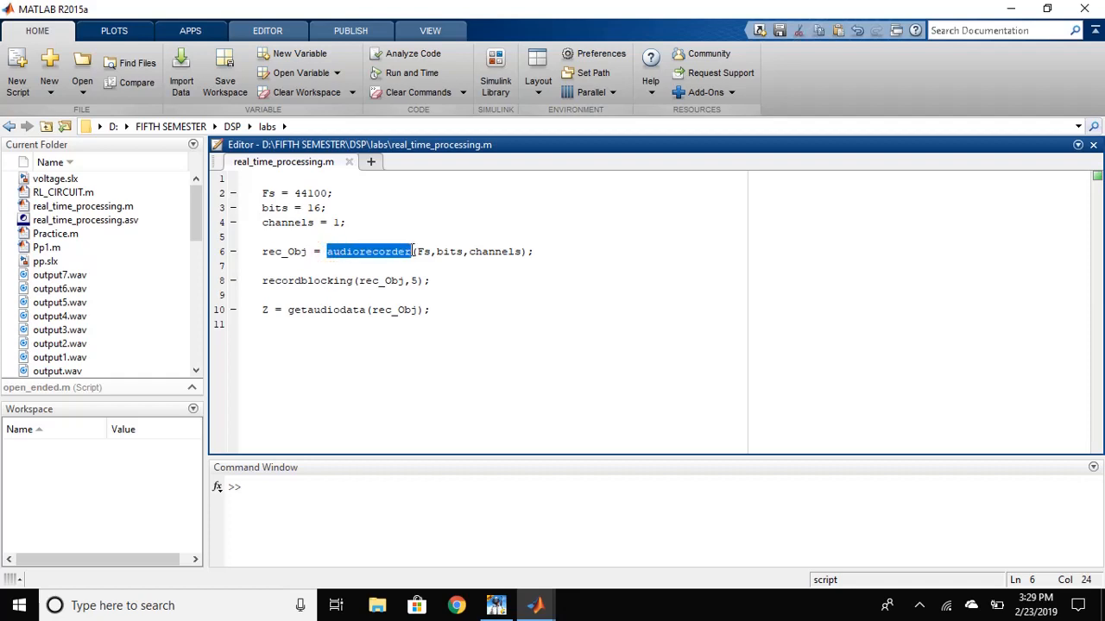
pyautogui.moveTo(438, 252)
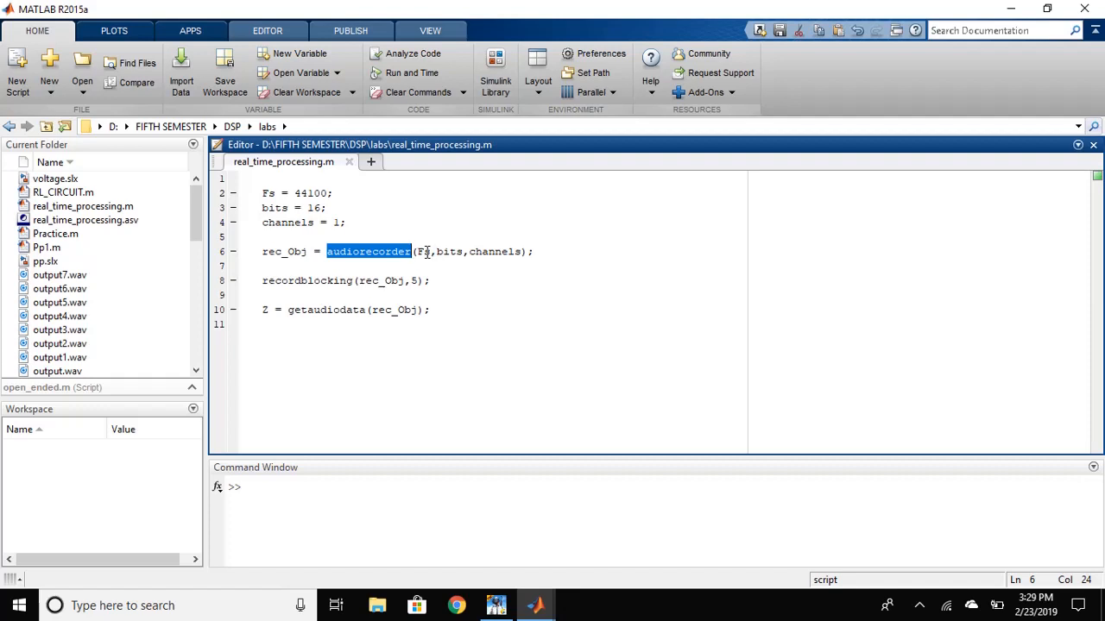
pyautogui.moveTo(507, 254)
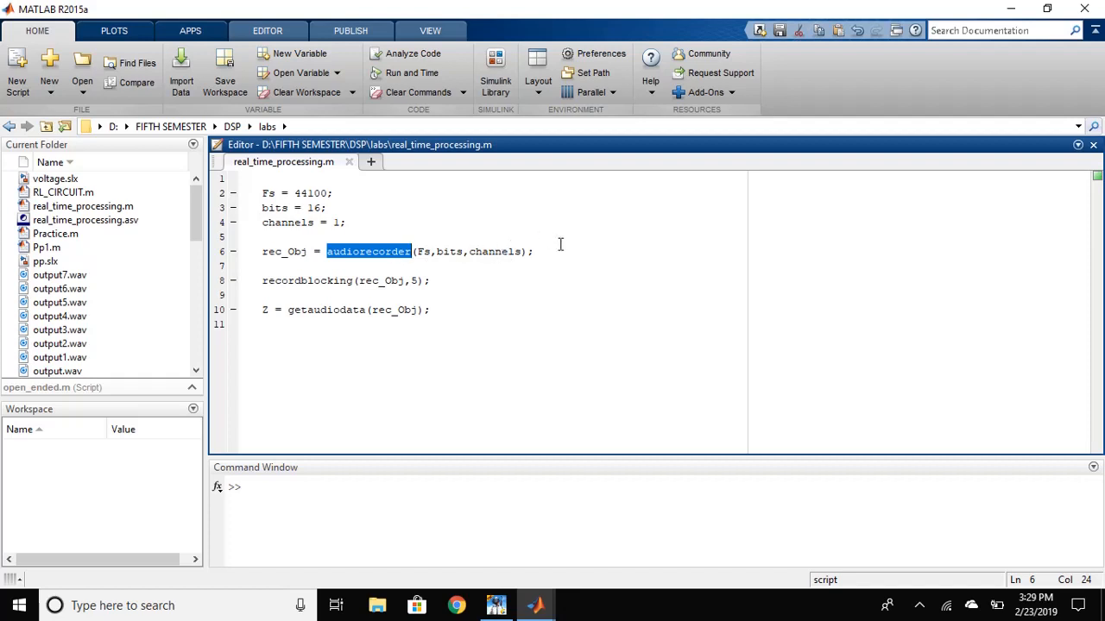
pyautogui.click(535, 252)
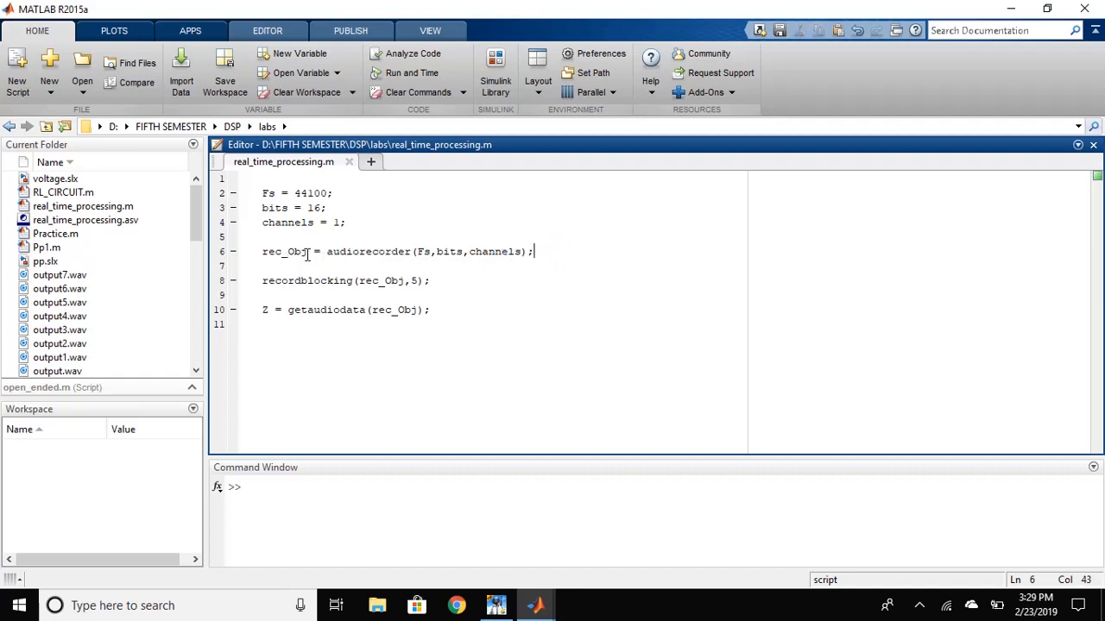
pyautogui.doubleClick(283, 252)
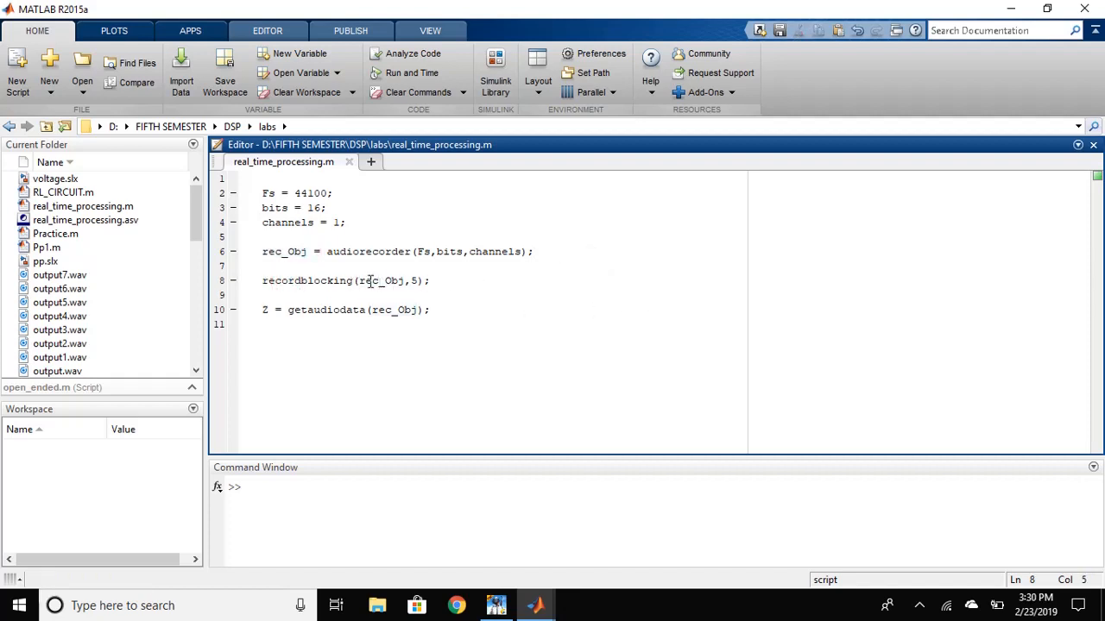
pyautogui.moveTo(441, 269)
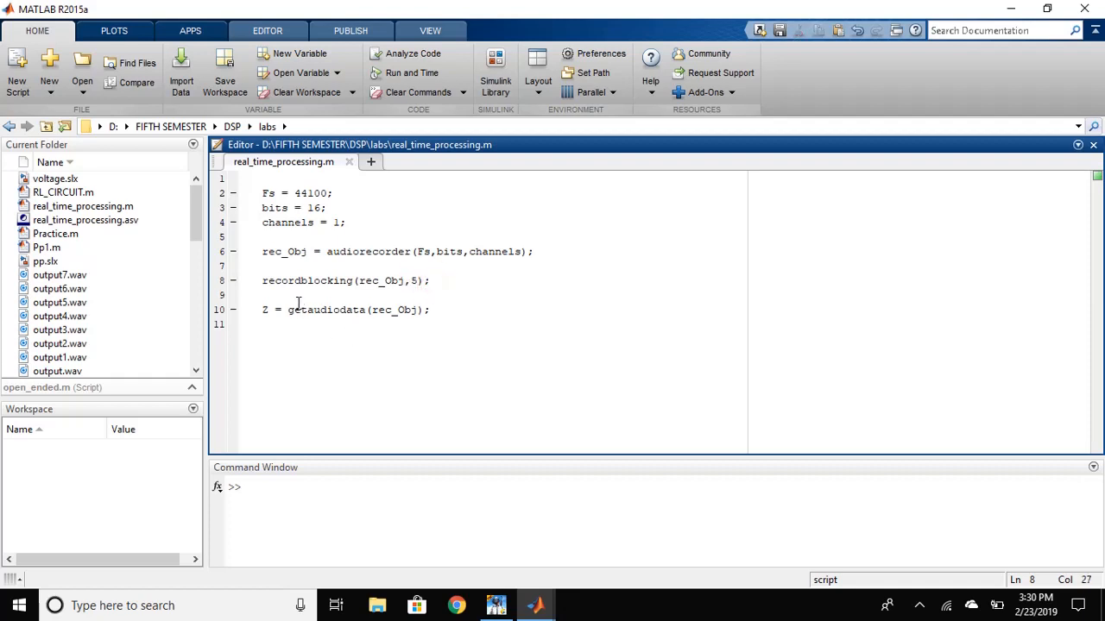
pyautogui.doubleClick(322, 311)
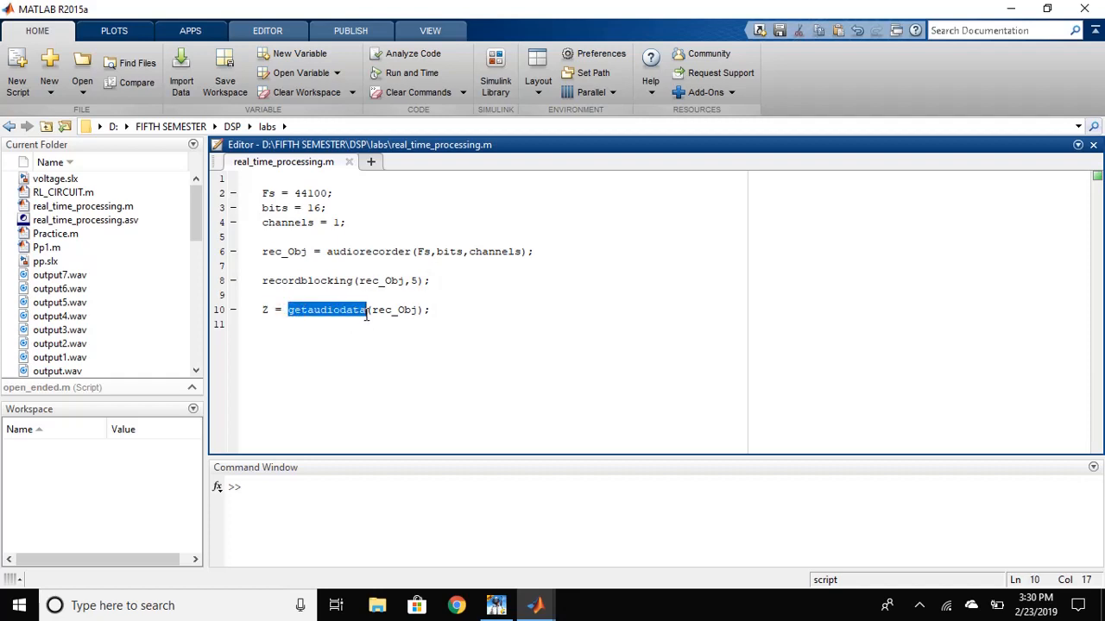
pyautogui.moveTo(442, 314)
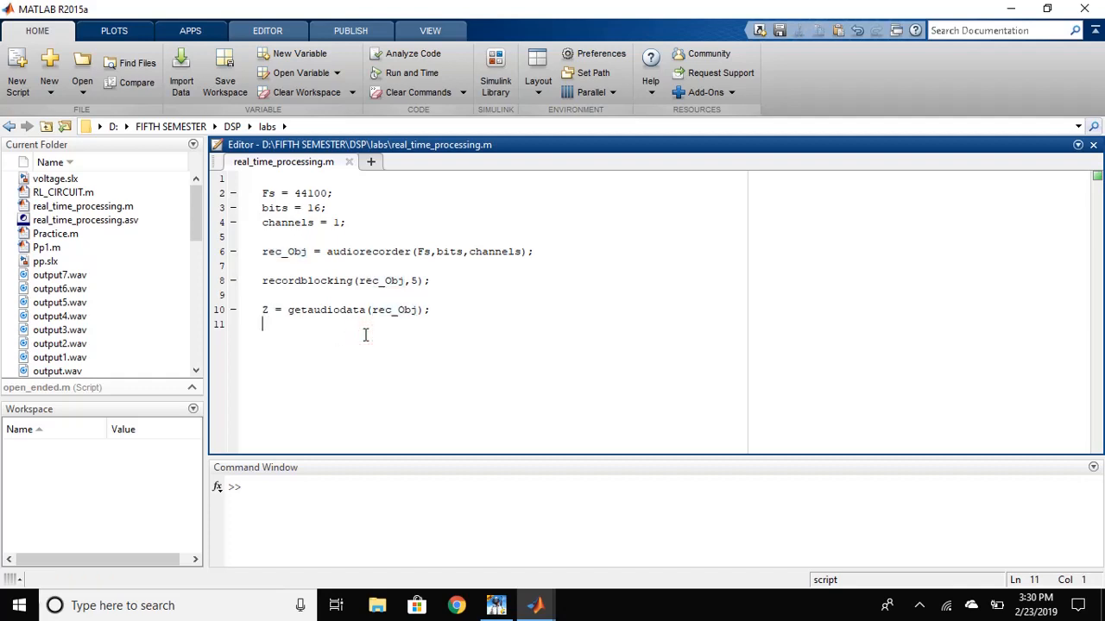
pyautogui.press('ctrl+enter')
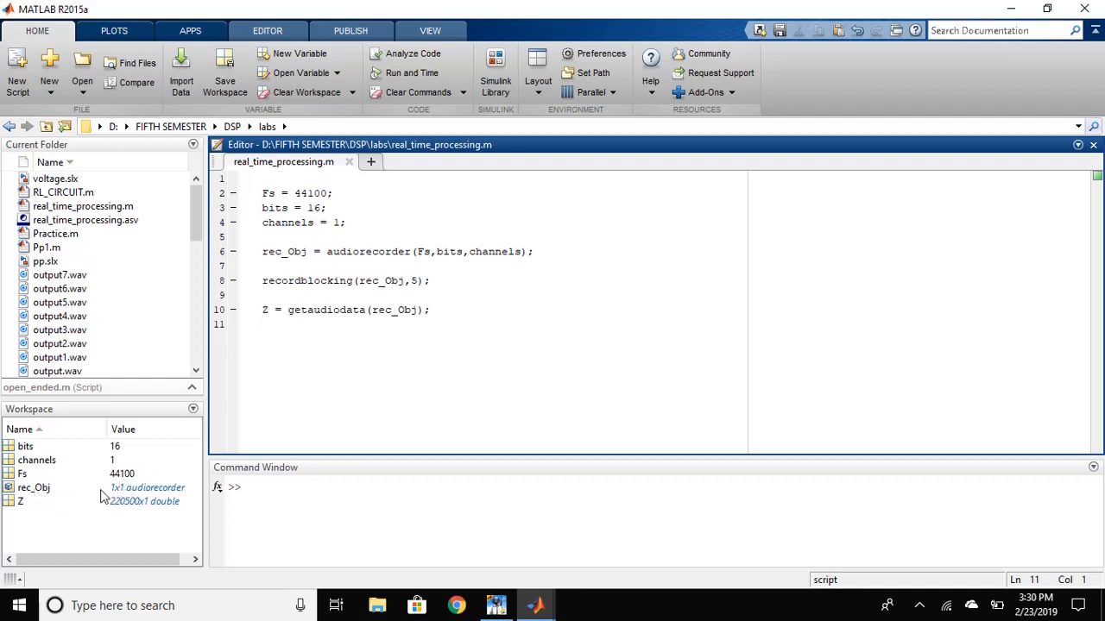
pyautogui.moveTo(38, 524)
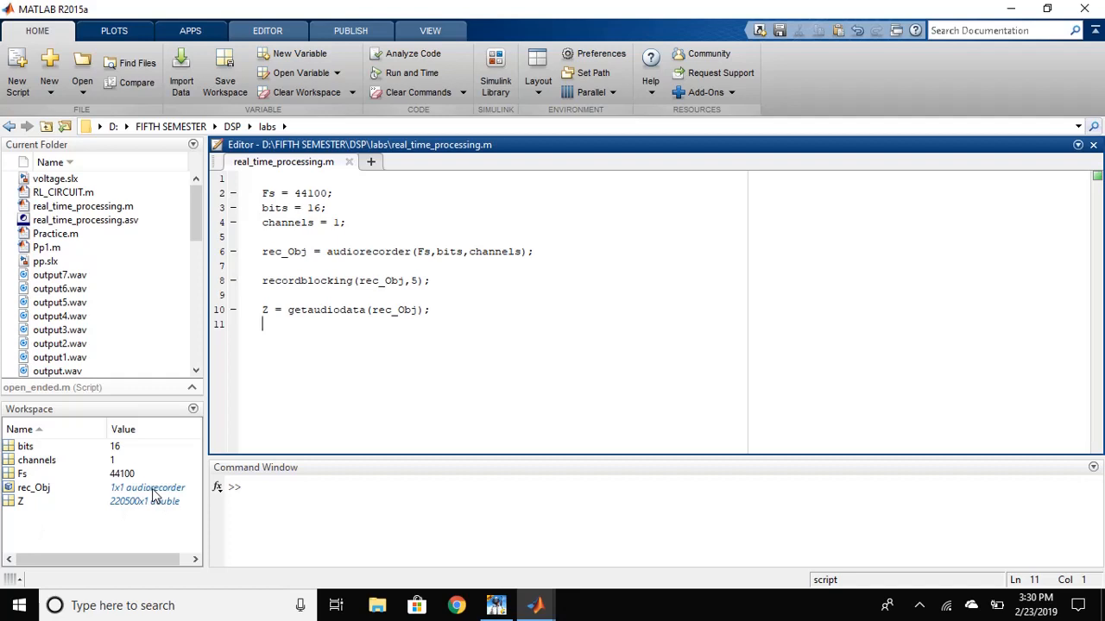
pyautogui.moveTo(255, 499)
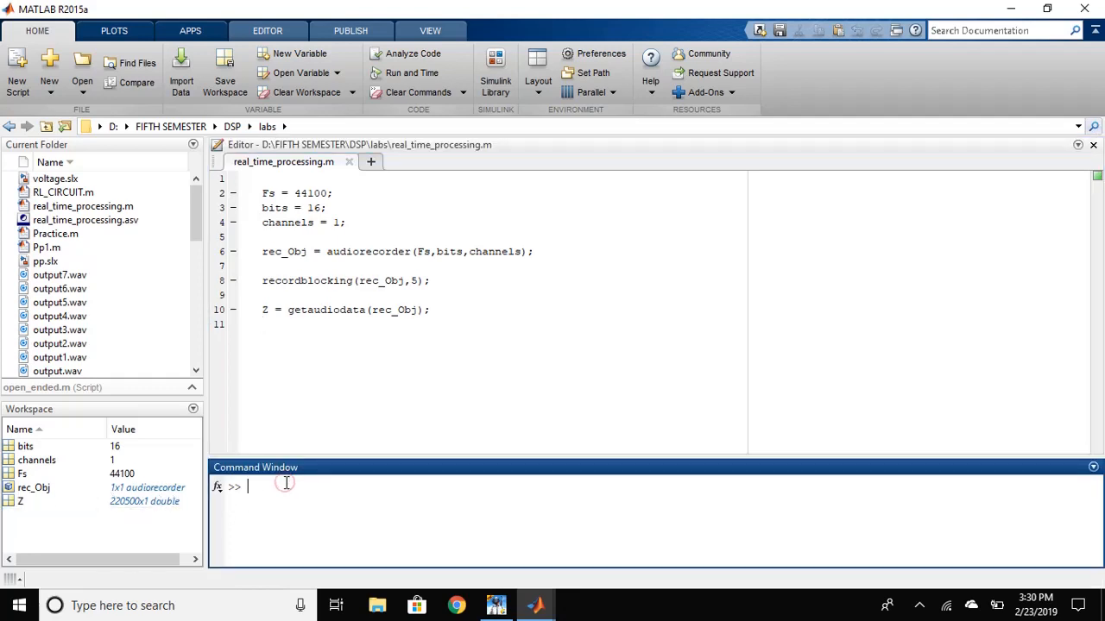
# Play the recording from the Command Window with sound(Z,Fs);
pyautogui.write('s')
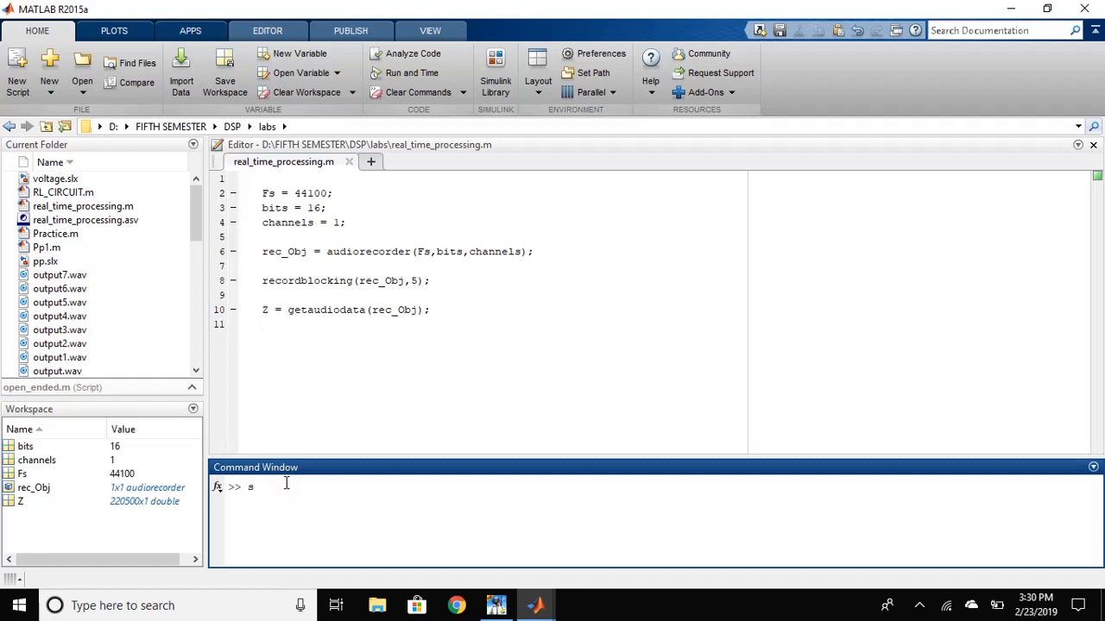
pyautogui.write('ound')
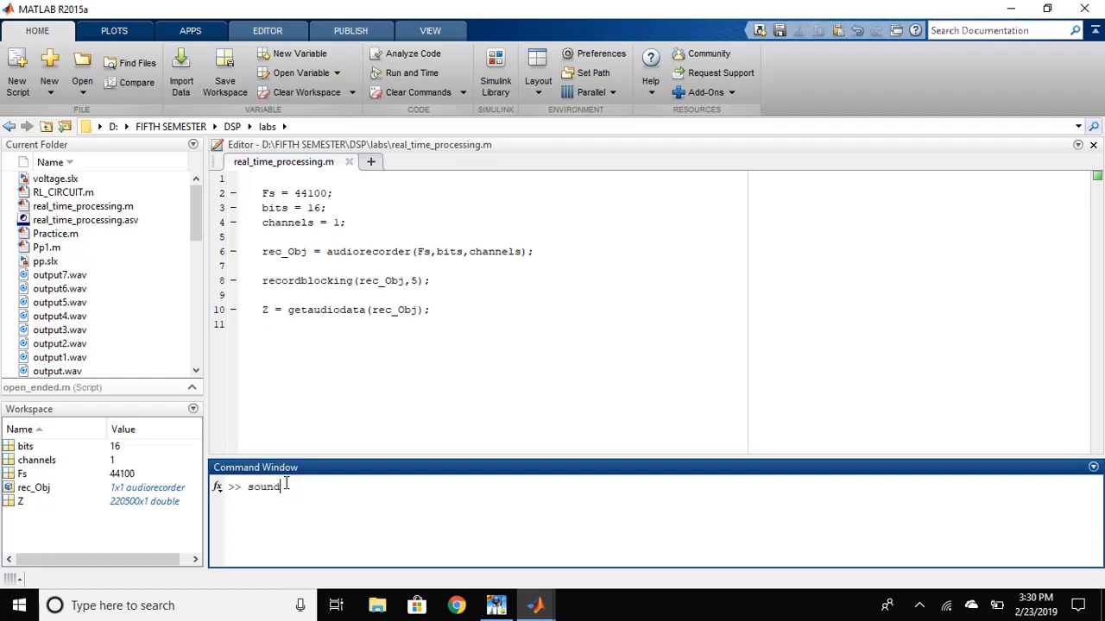
pyautogui.write('(')
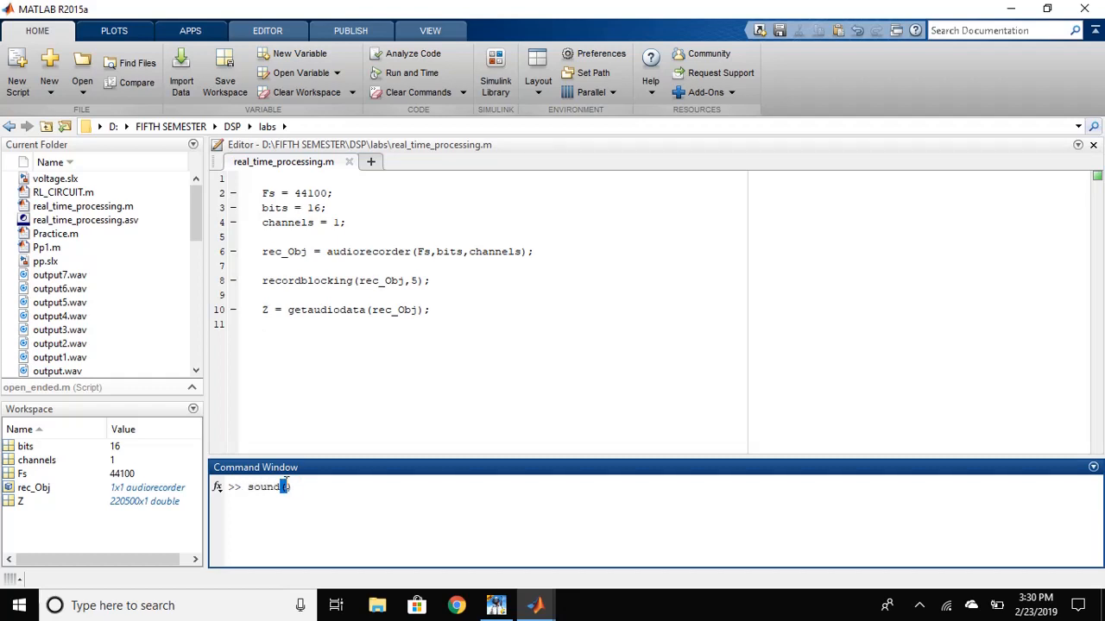
pyautogui.write('()')
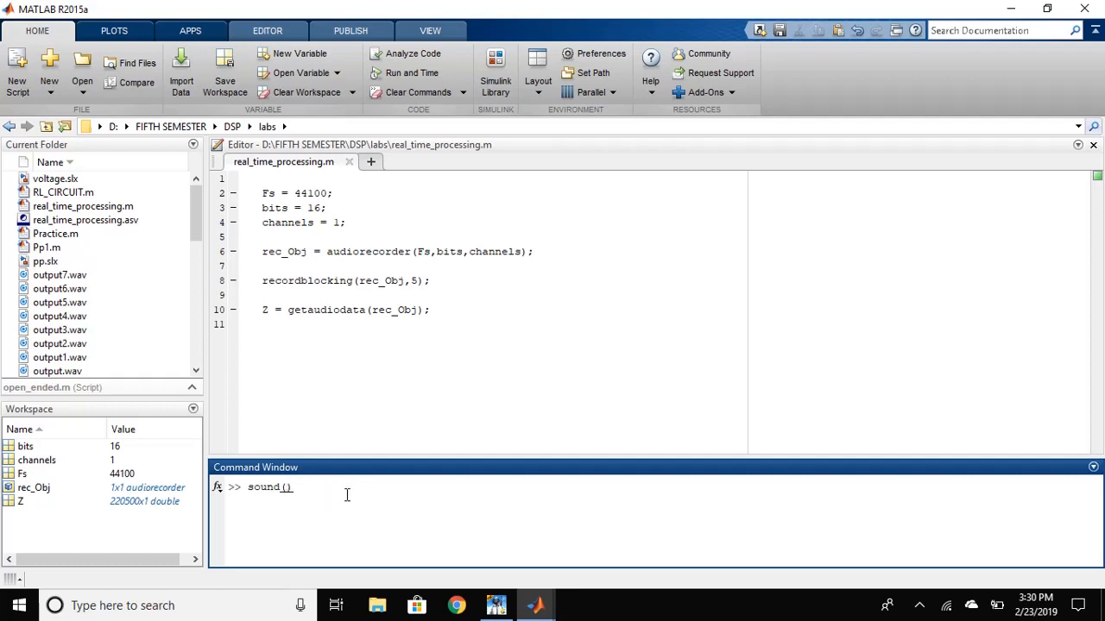
pyautogui.write('Z,')
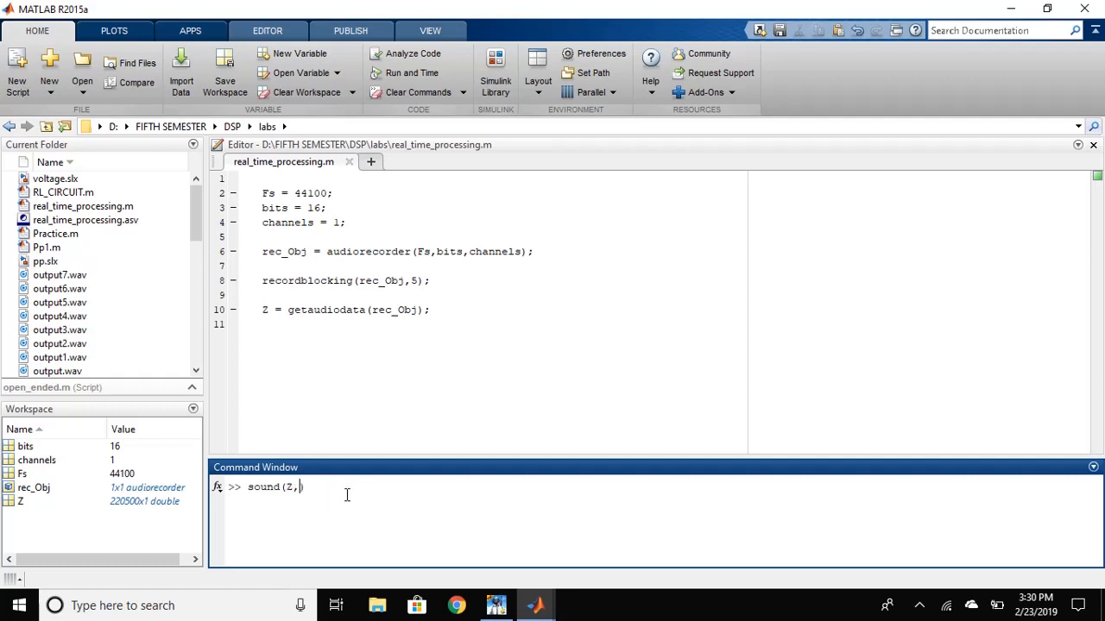
pyautogui.write(')')
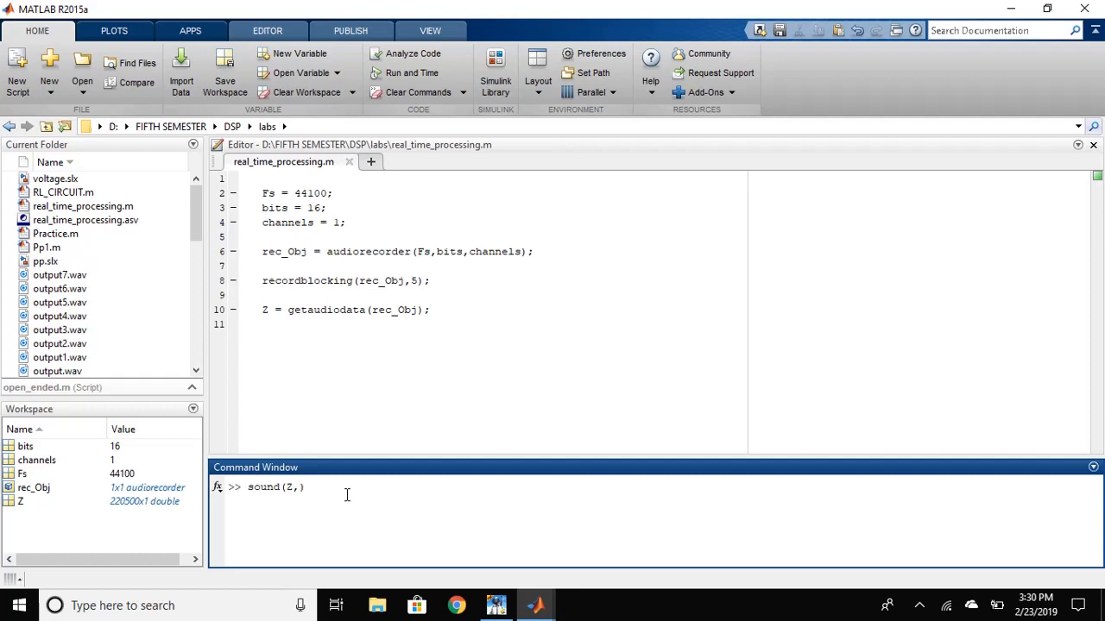
pyautogui.write('Fs')
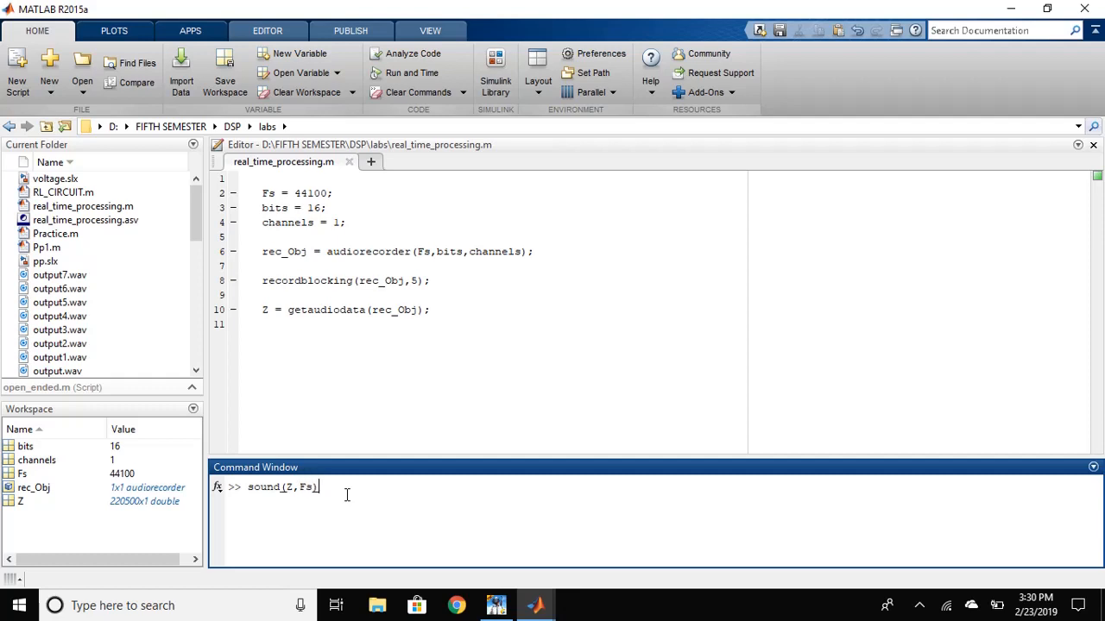
pyautogui.write(';')
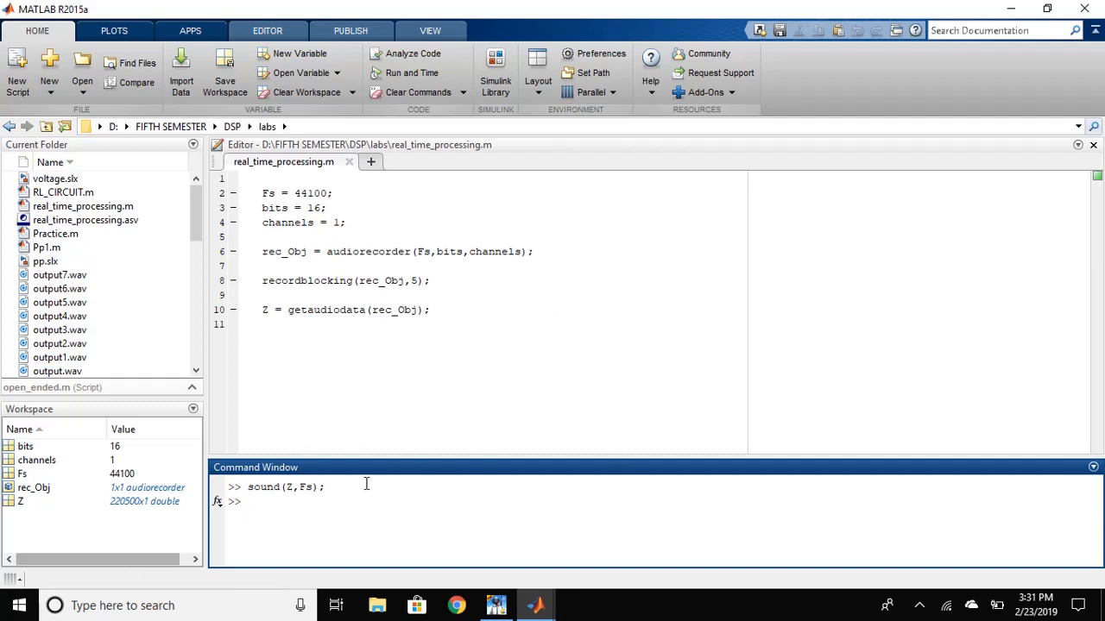
# Show Z's waveform with plot(Z) and start a new untitled script
pyautogui.write('p')
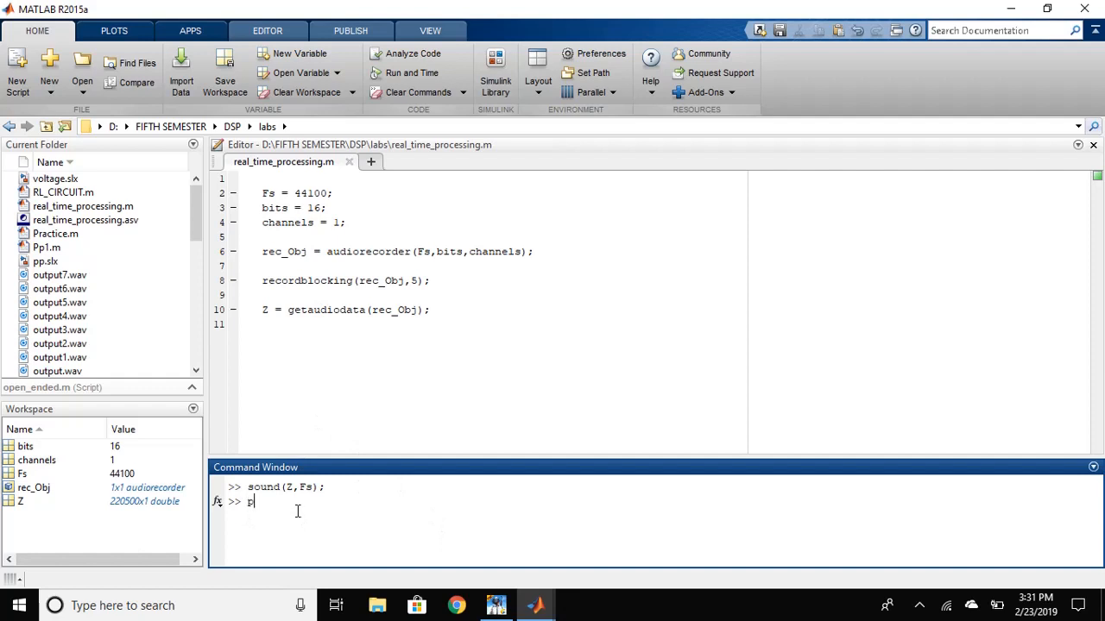
pyautogui.write('lot()')
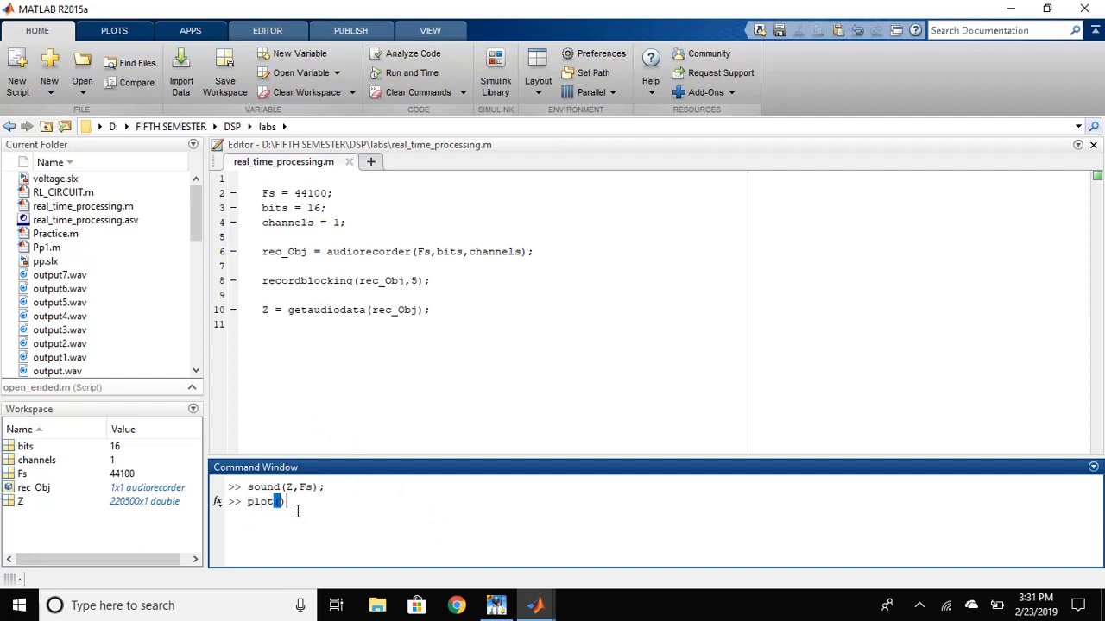
pyautogui.write('Z')
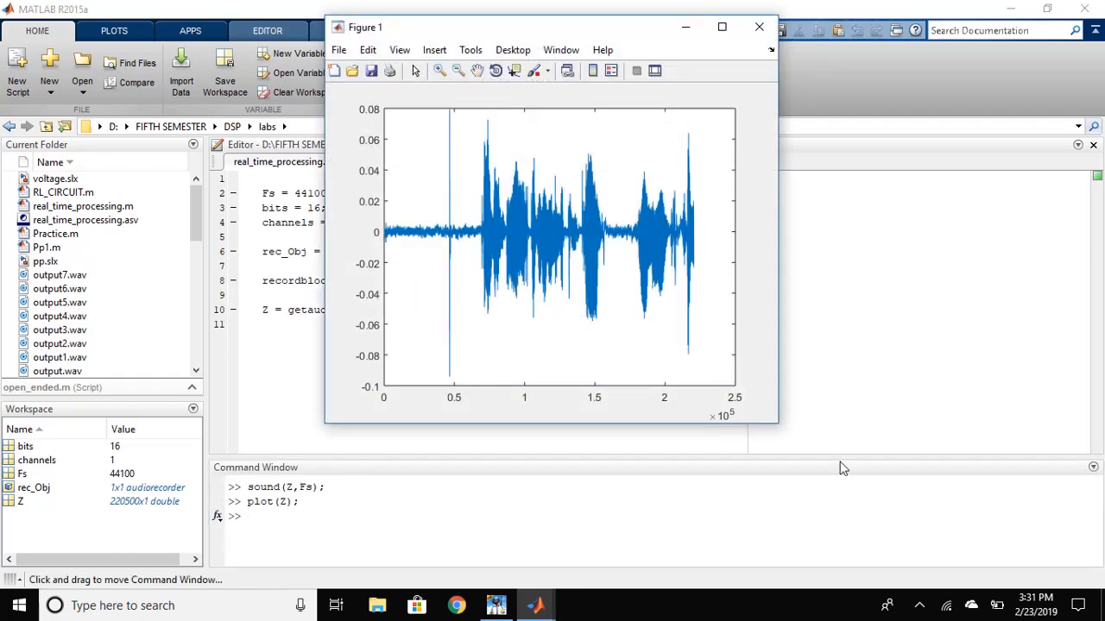
pyautogui.click(759, 27)
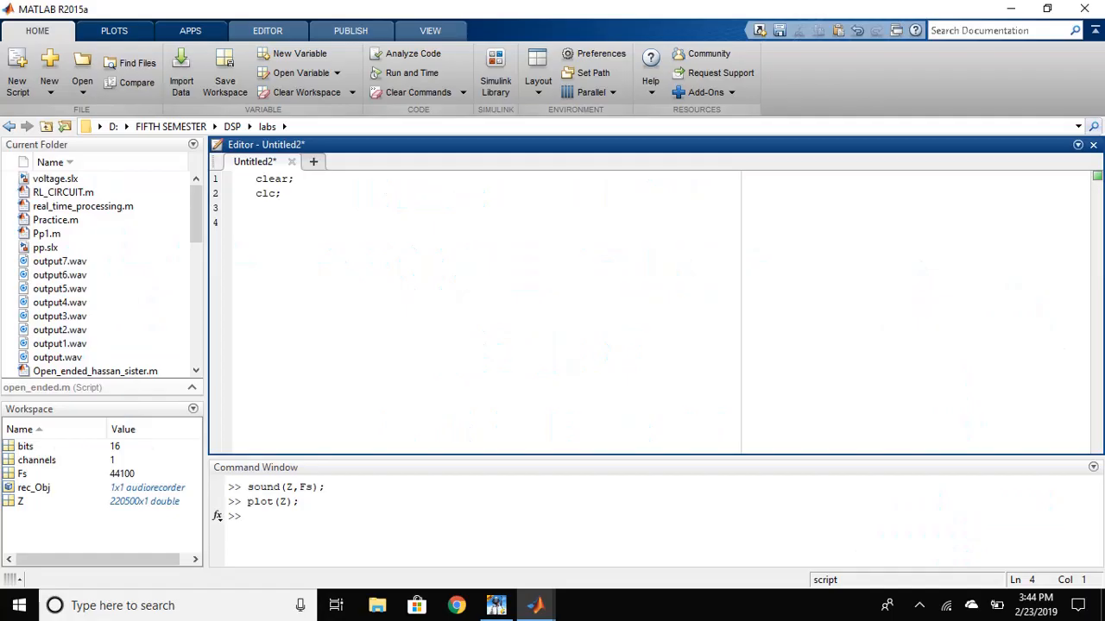
pyautogui.moveTo(495, 65)
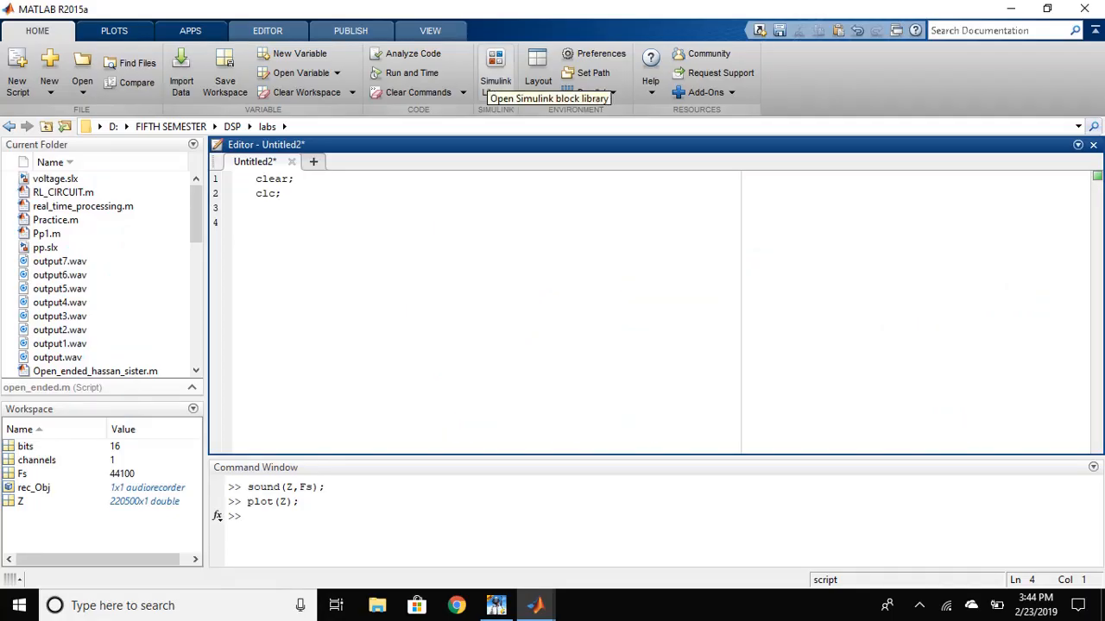
# Launch the Simulink Library Browser and create a new blank model
pyautogui.click(495, 66)
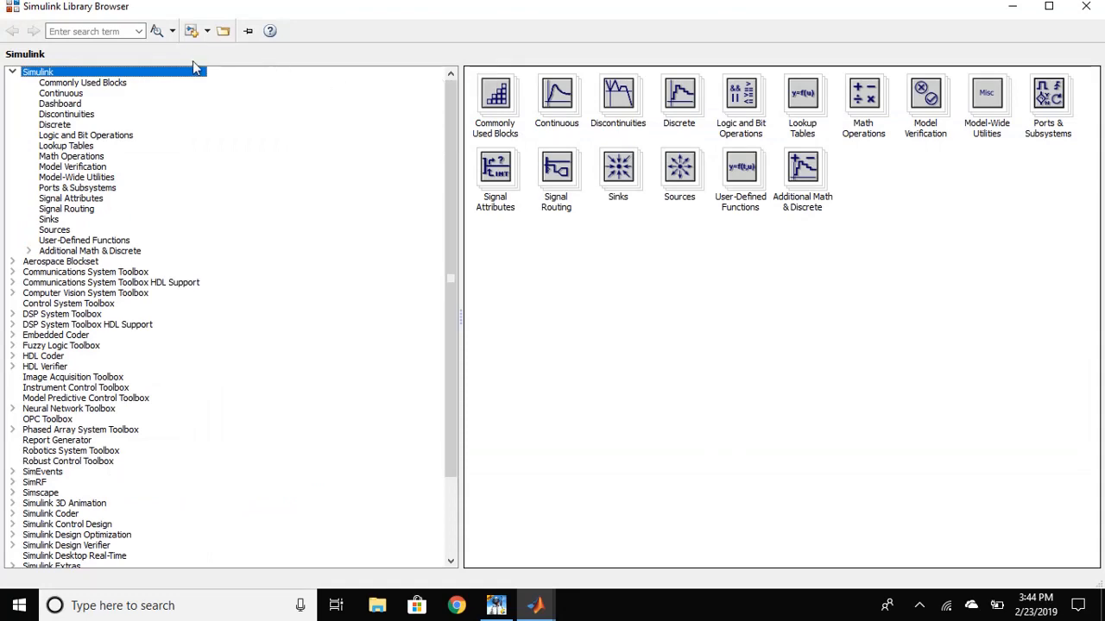
pyautogui.click(190, 31)
pyautogui.write('from')
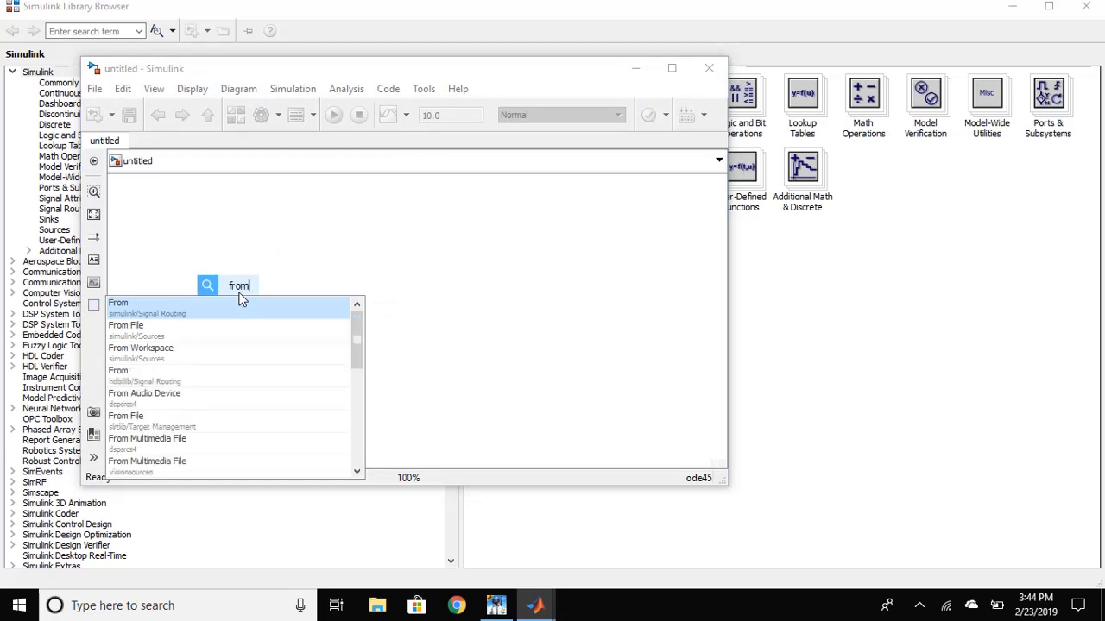
pyautogui.moveTo(173, 398)
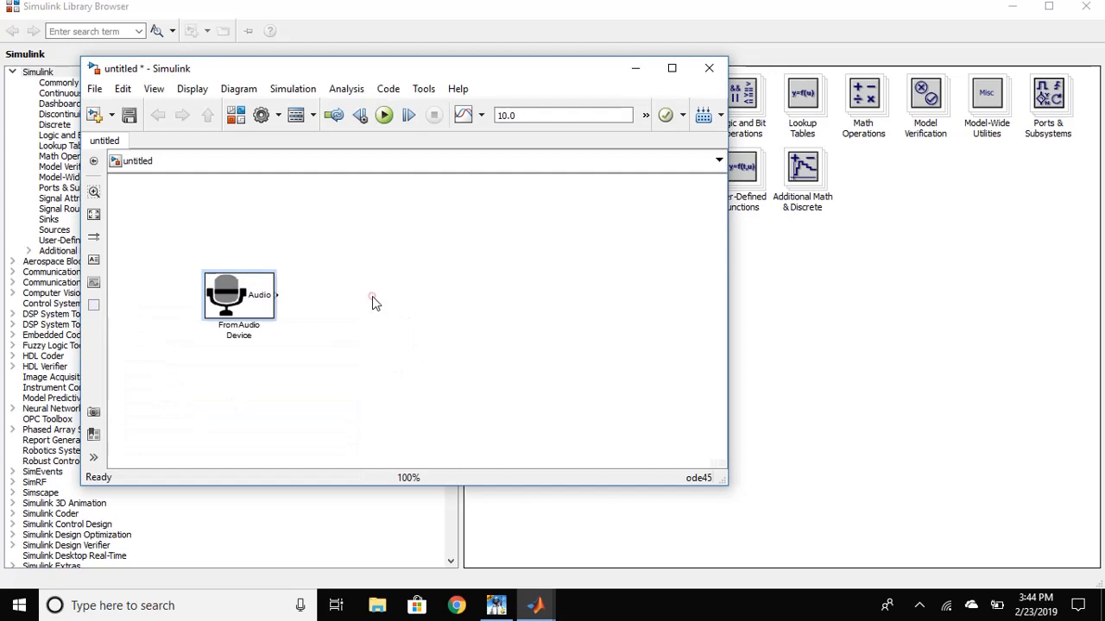
# Add Time Scope and To Workspace blocks and wire the From Audio Device output to both
pyautogui.write('ti')
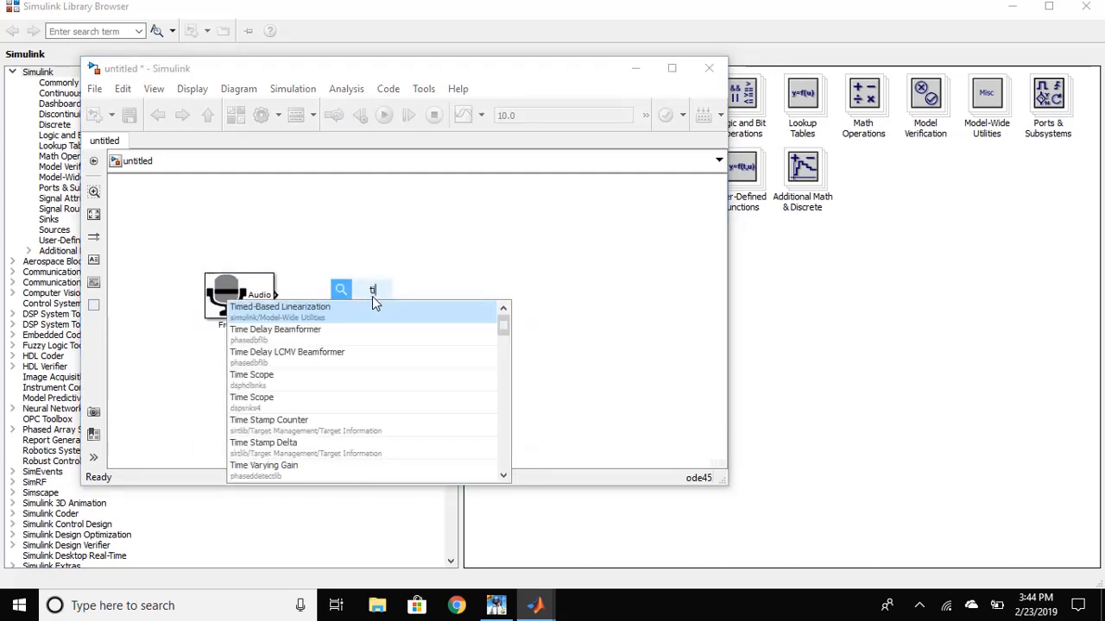
pyautogui.write('ime')
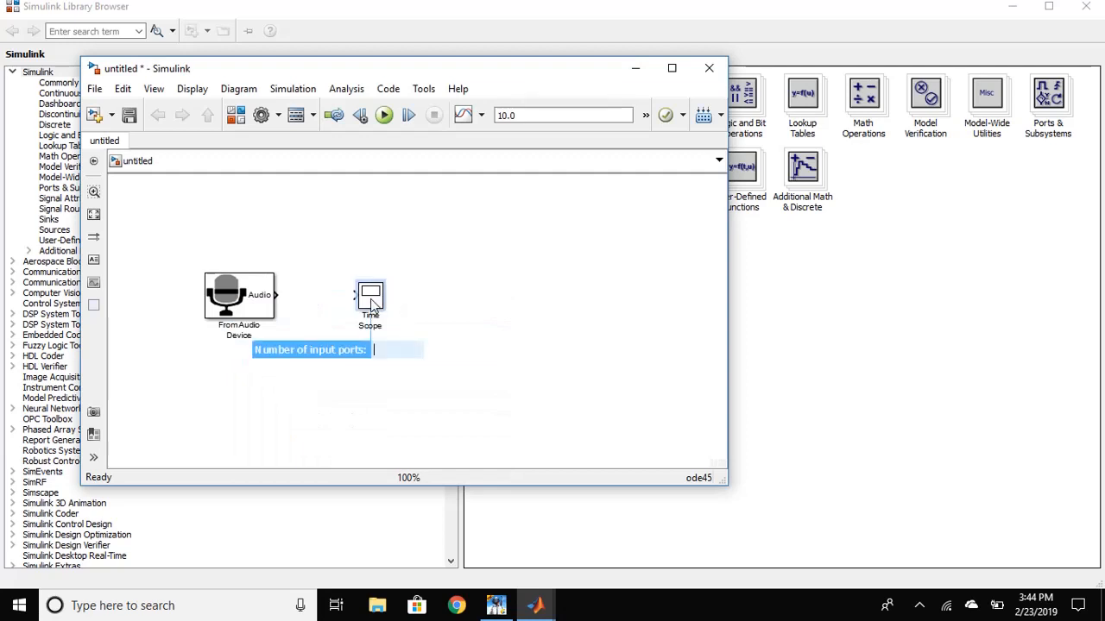
pyautogui.moveTo(274, 295); pyautogui.dragTo(354, 295)
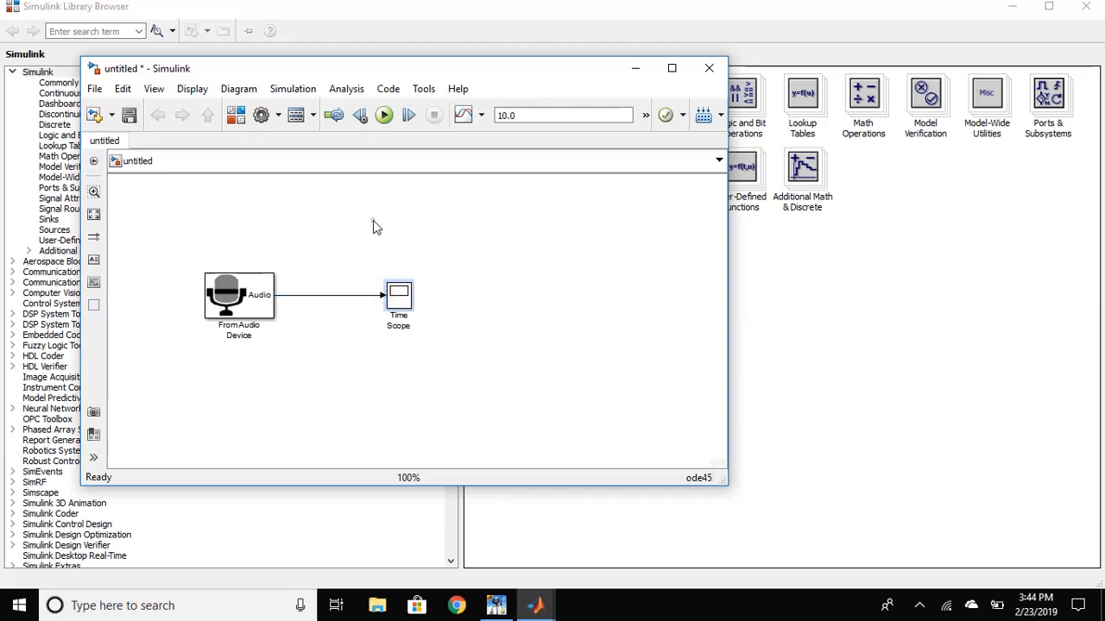
pyautogui.write('to')
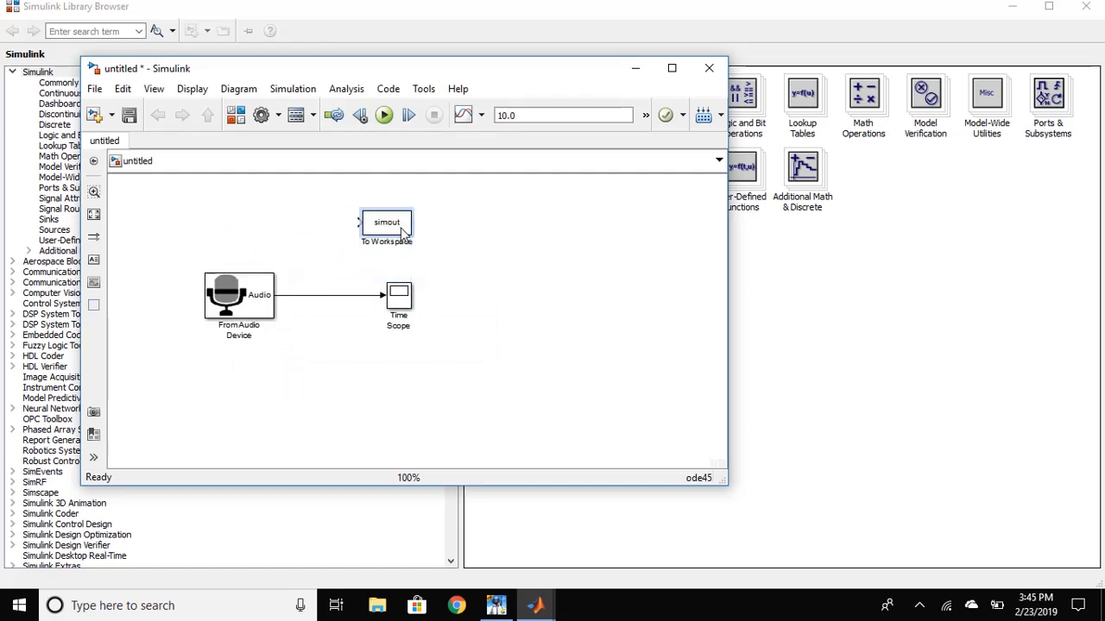
pyautogui.moveTo(326, 290); pyautogui.dragTo(359, 222)
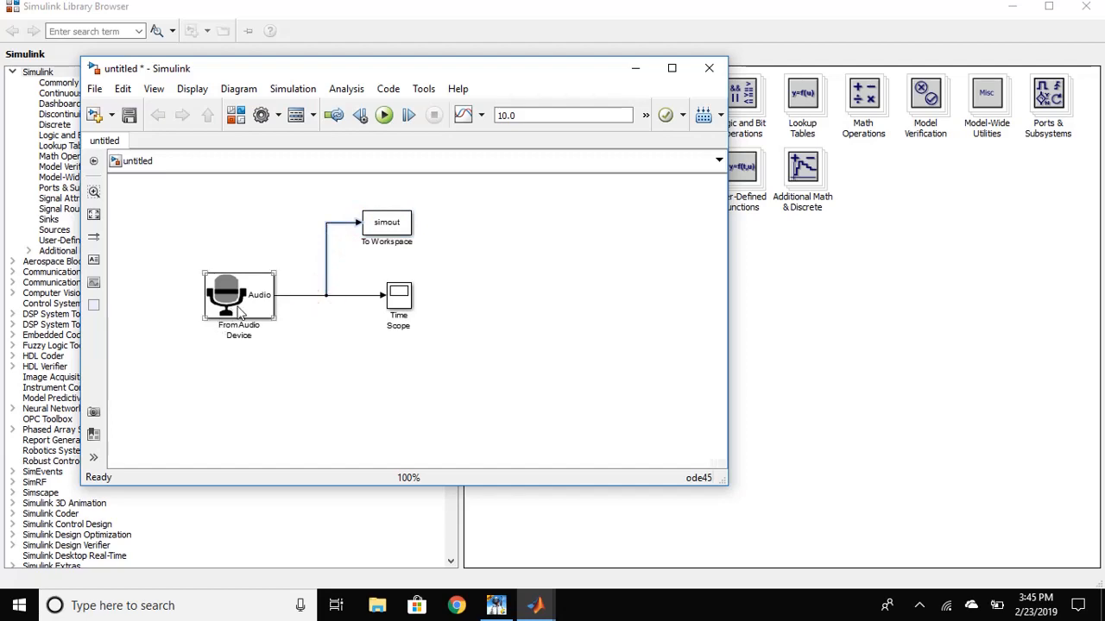
# Change the From Audio Device block's Number of channels from 2 to 1
pyautogui.doubleClick(238, 293)
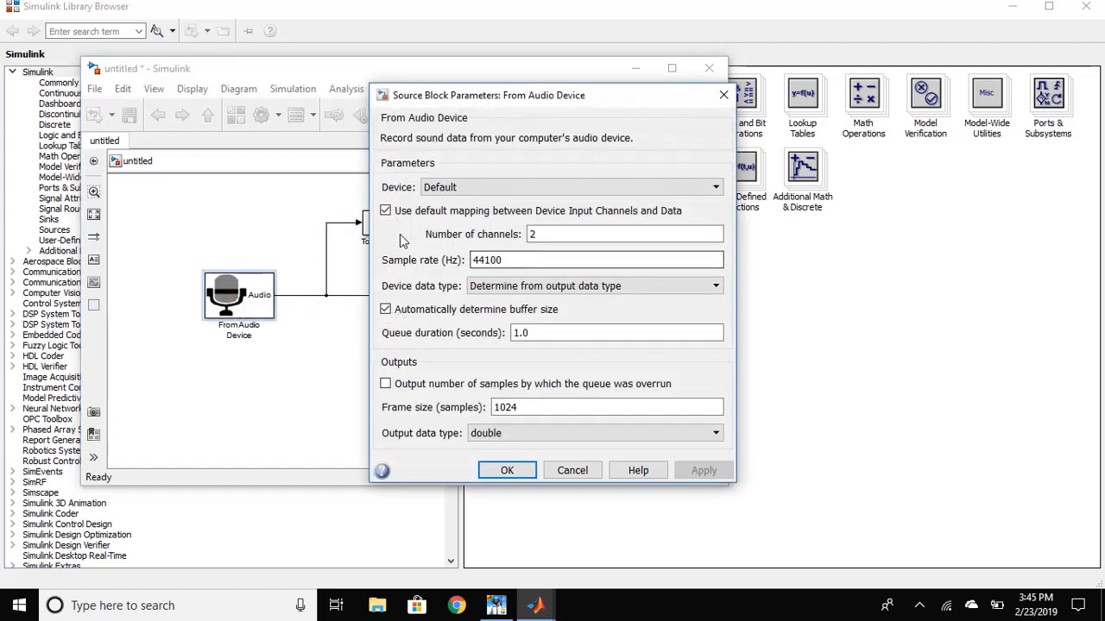
pyautogui.click(625, 235)
pyautogui.write('1')
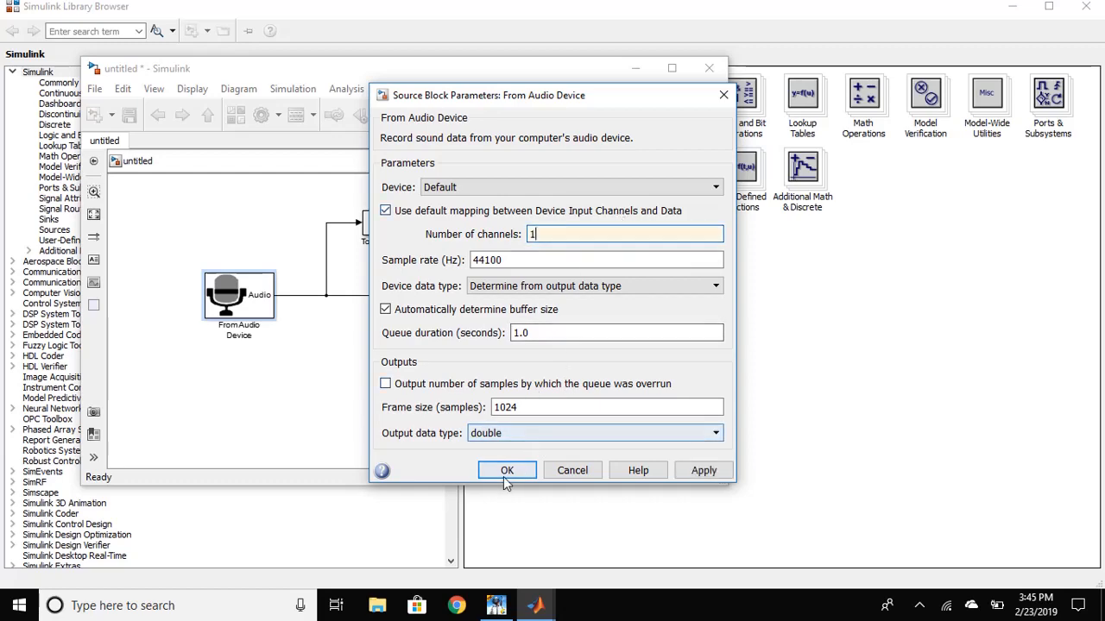
# Confirm the single-channel setting and name the To Workspace variable real_time
pyautogui.click(507, 470)
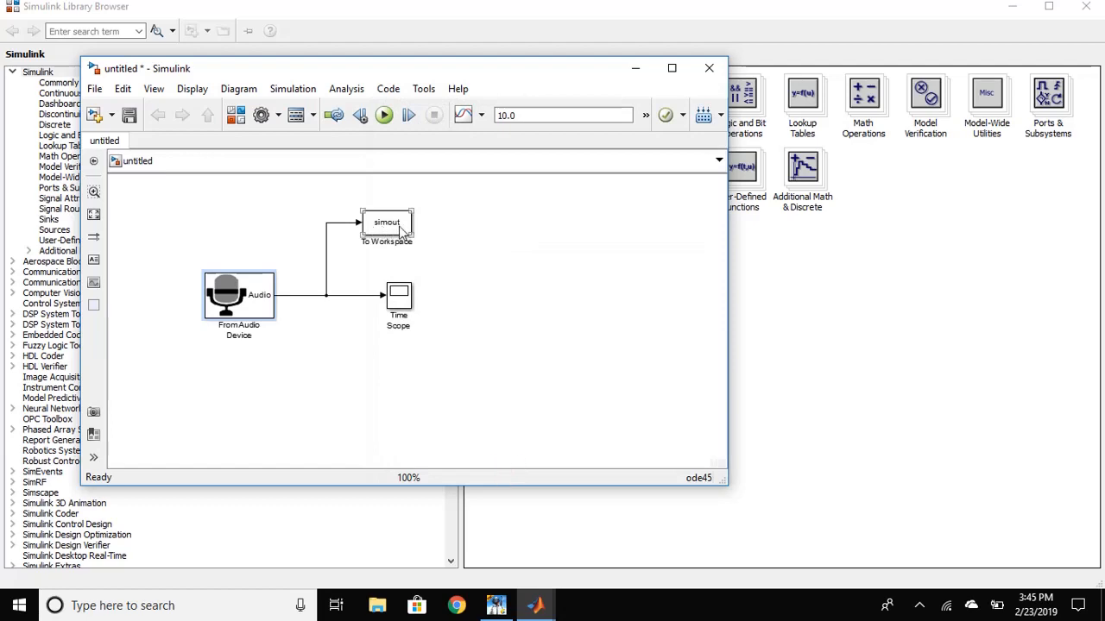
pyautogui.doubleClick(386, 223)
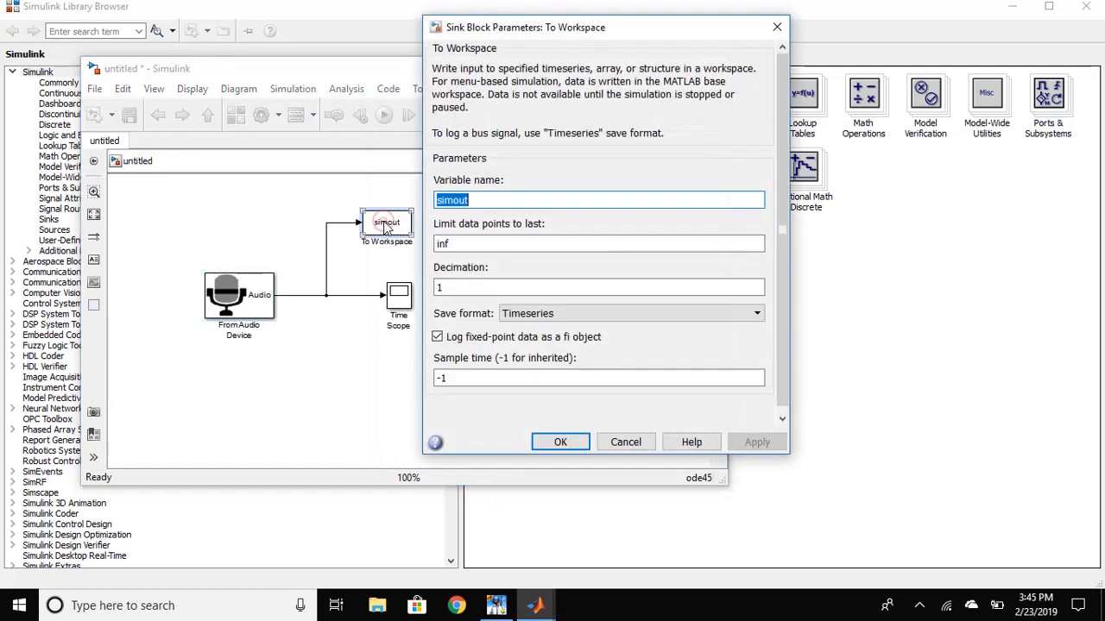
pyautogui.press('Delete')
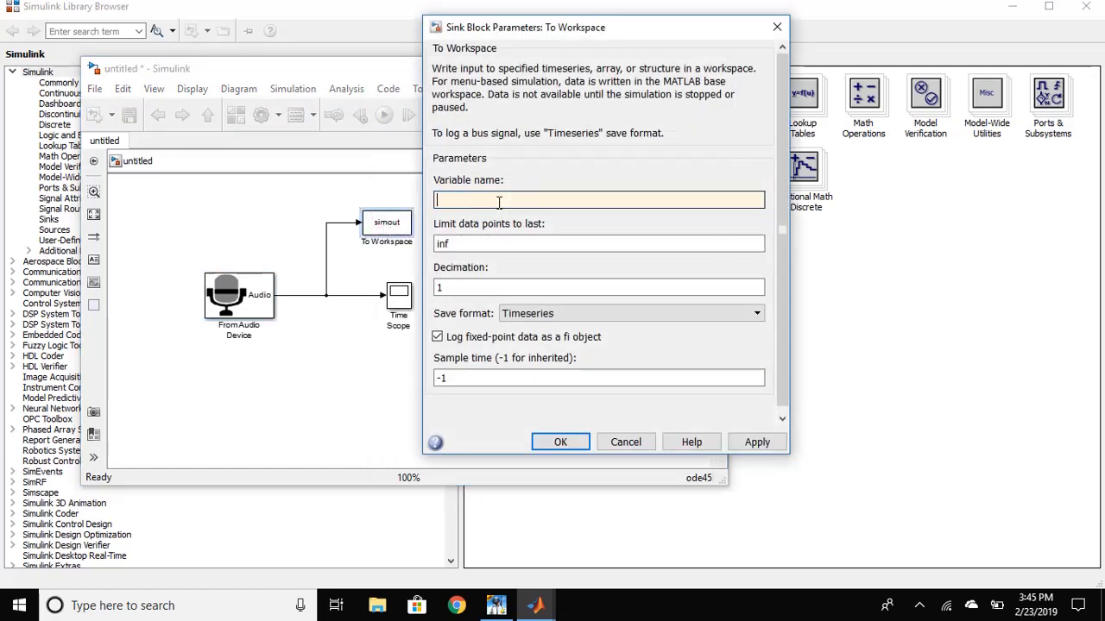
pyautogui.write('real_time')
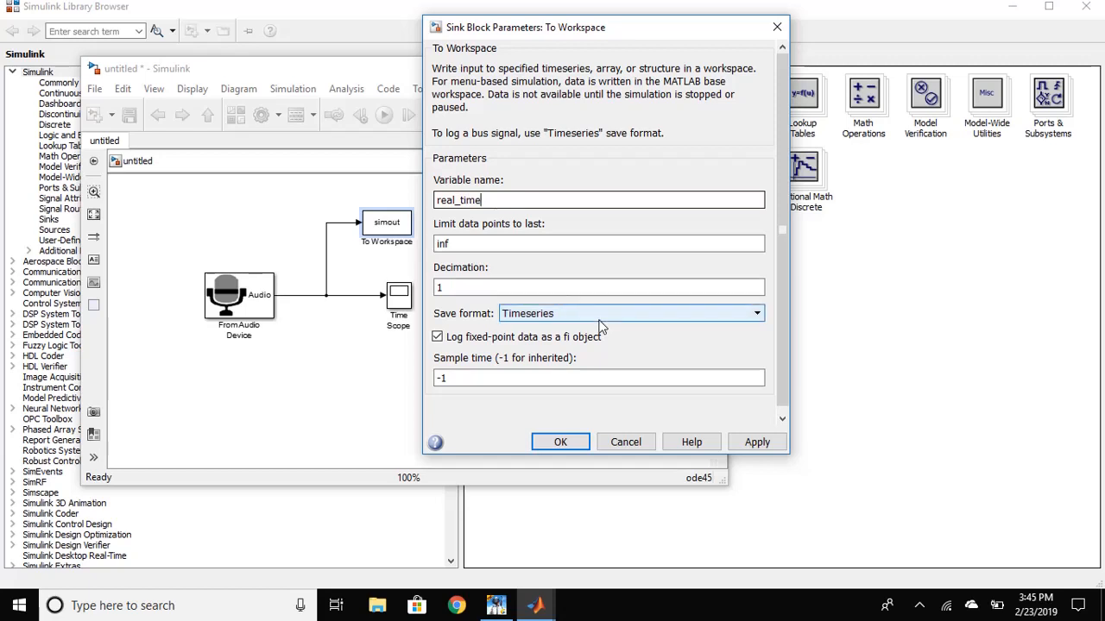
# Set To Workspace save format to Array with 2-D signals saved as a 2-D array, and apply
pyautogui.click(630, 312)
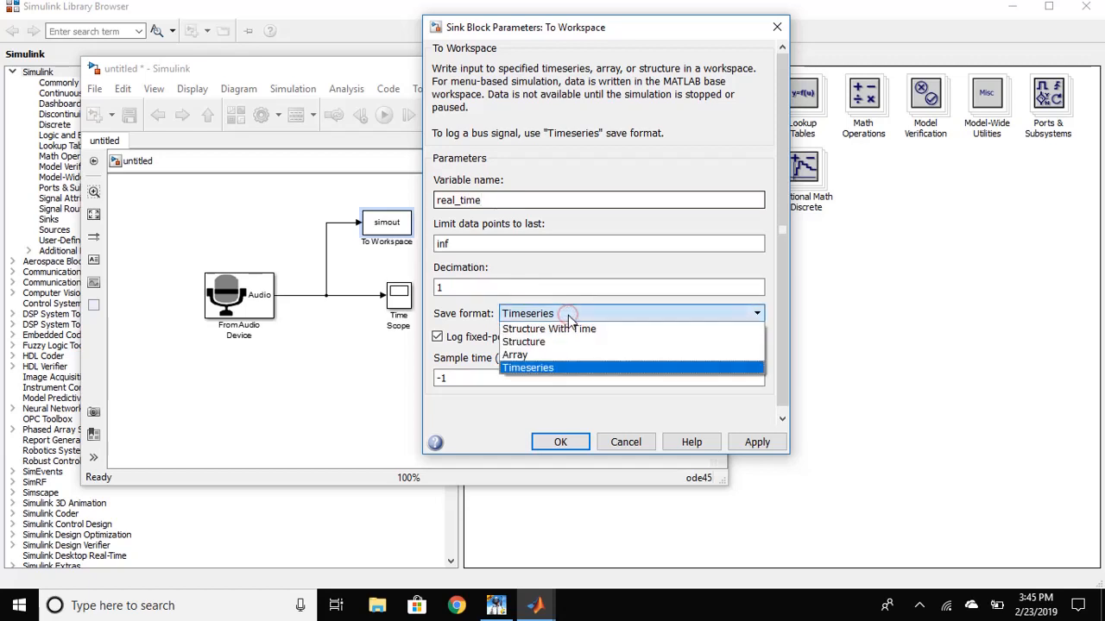
pyautogui.click(514, 356)
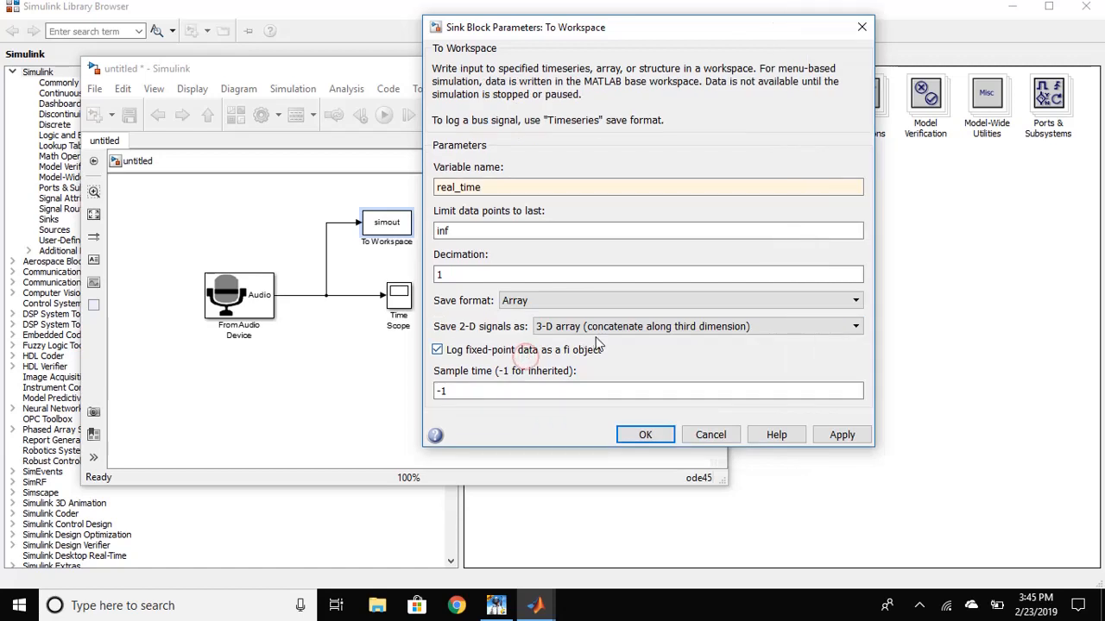
pyautogui.click(693, 326)
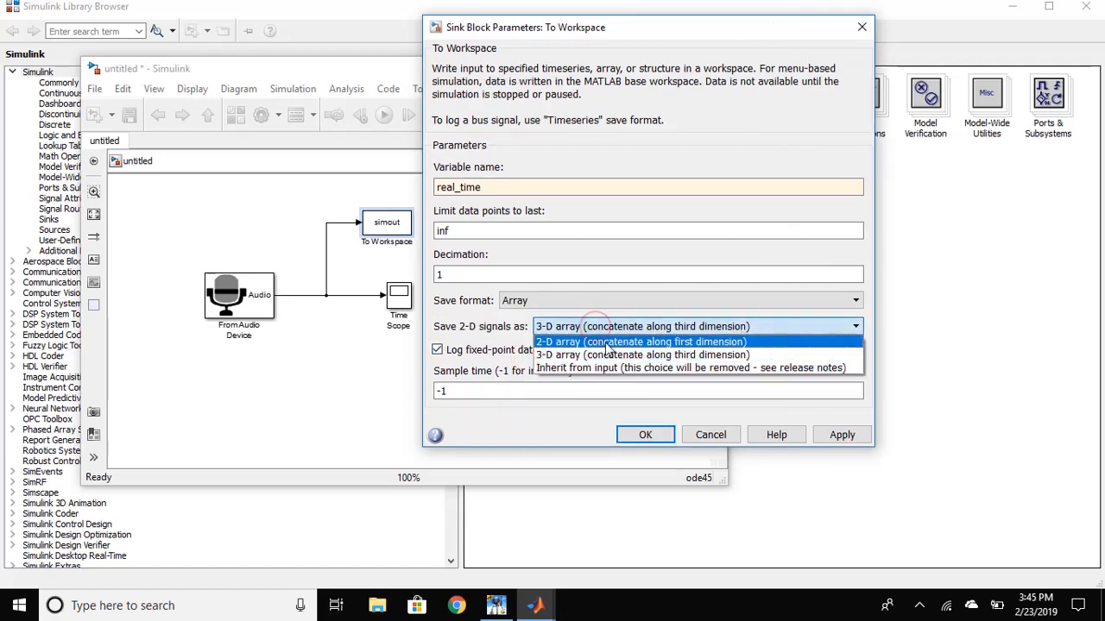
pyautogui.click(641, 342)
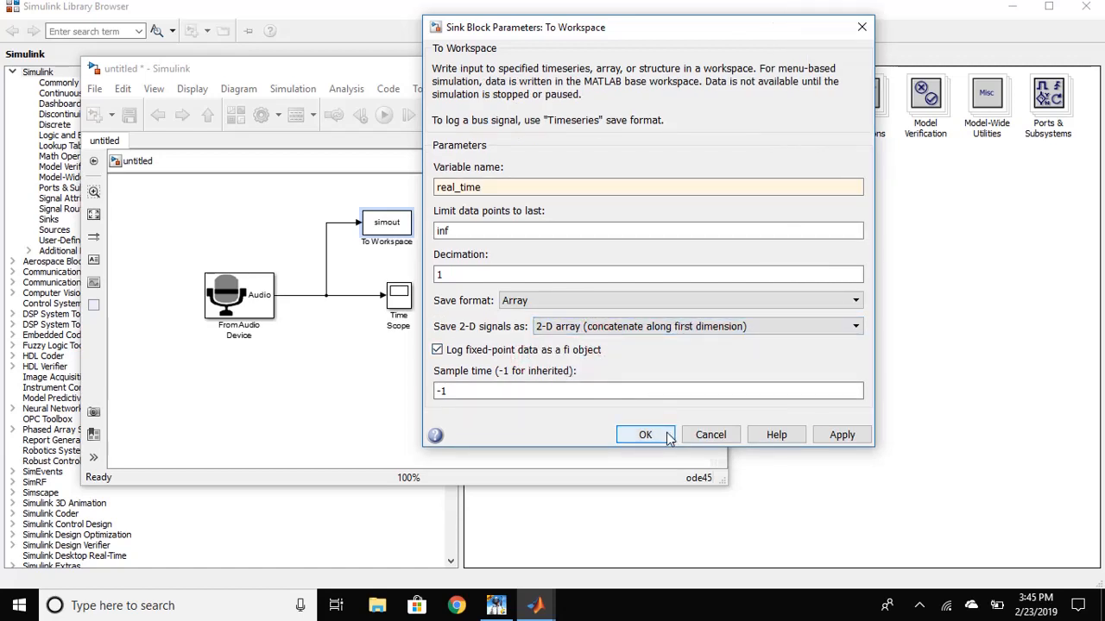
pyautogui.click(645, 435)
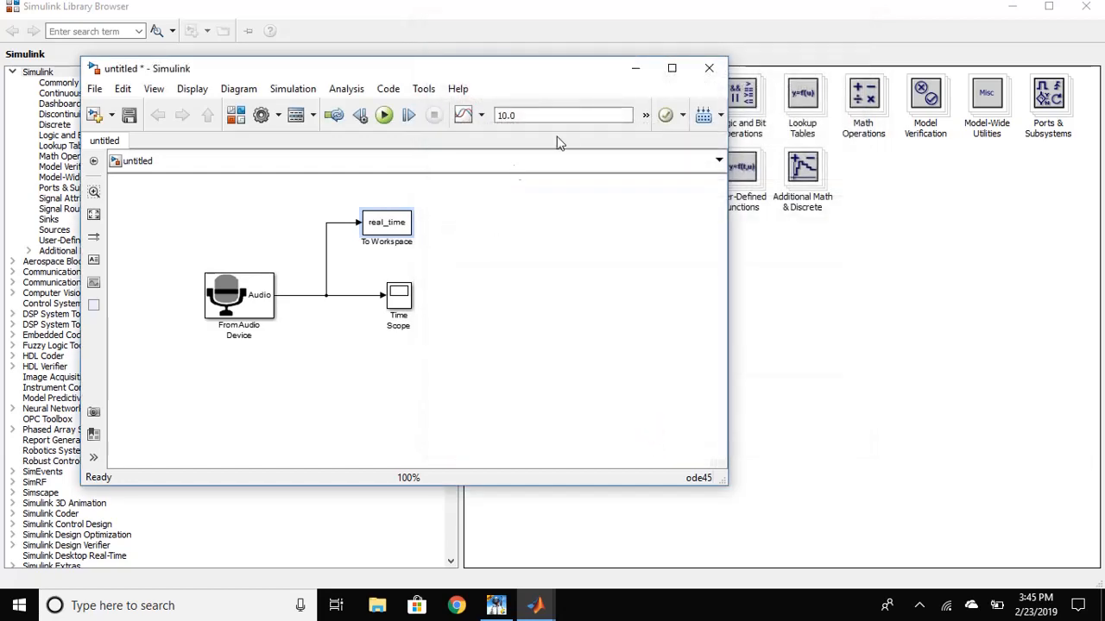
pyautogui.moveTo(561, 114)
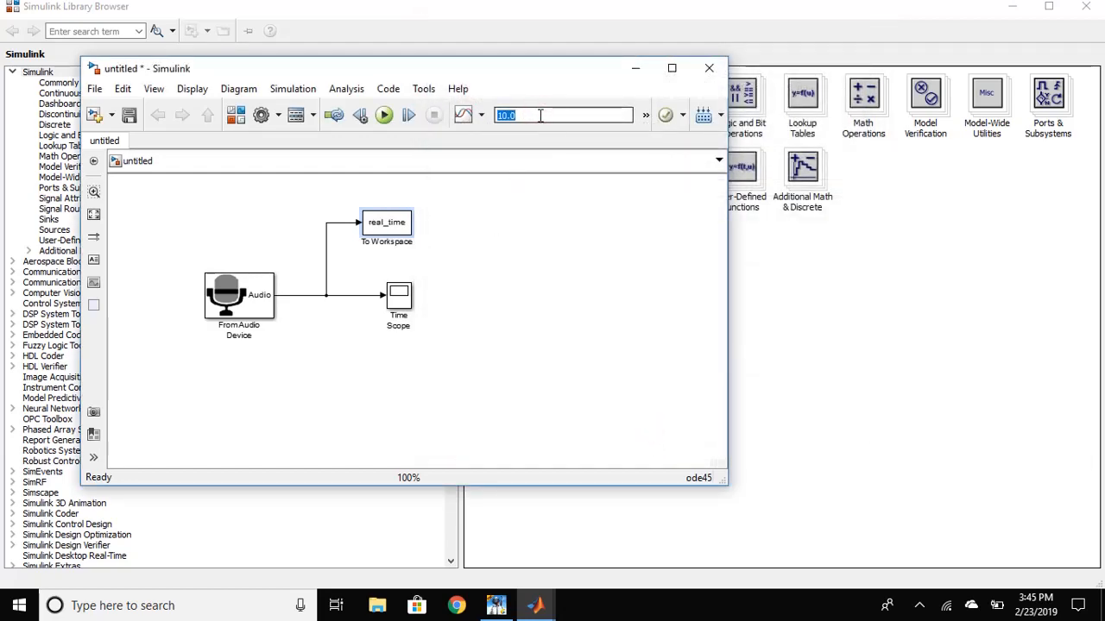
# Set the model's simulation stop time to inf
pyautogui.write('inf')
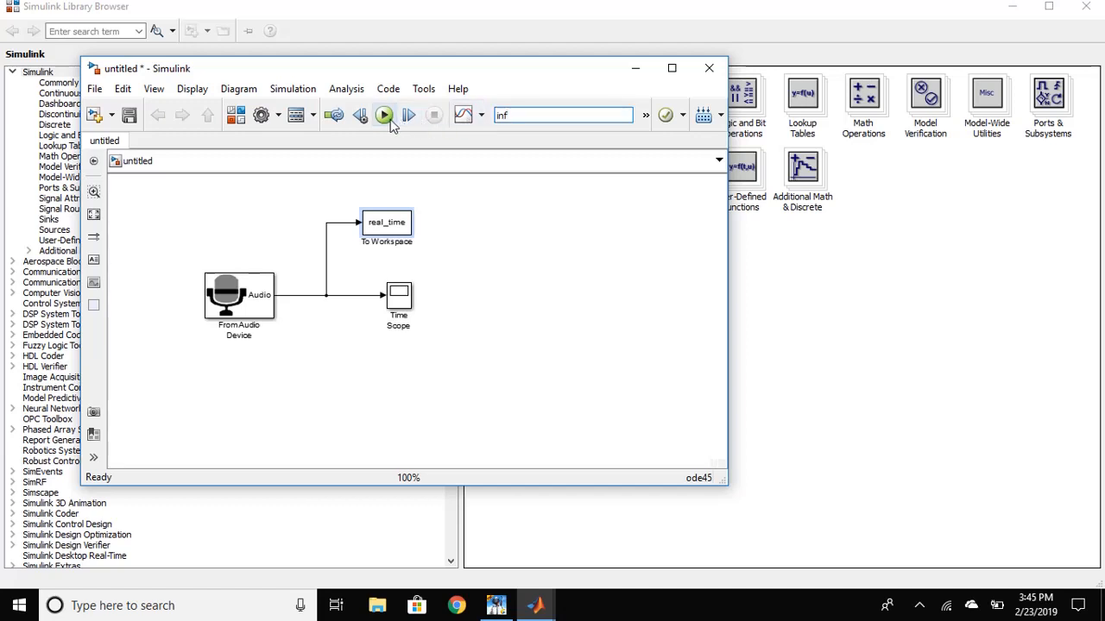
# Run the model to capture microphone audio, then stop it from the Time Scope
pyautogui.click(383, 114)
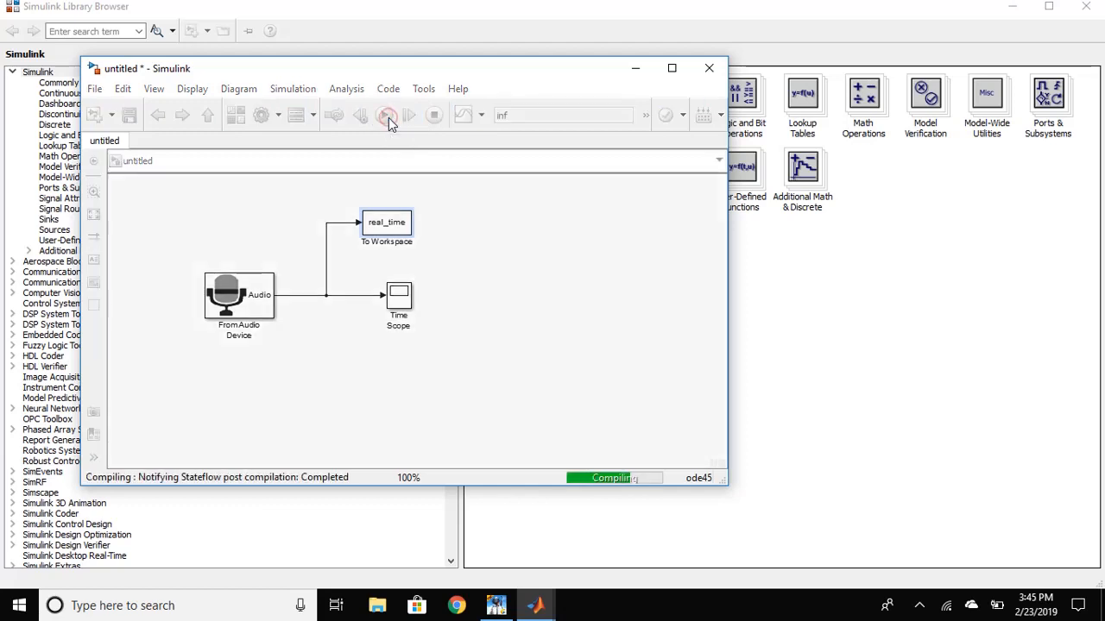
pyautogui.click(407, 114)
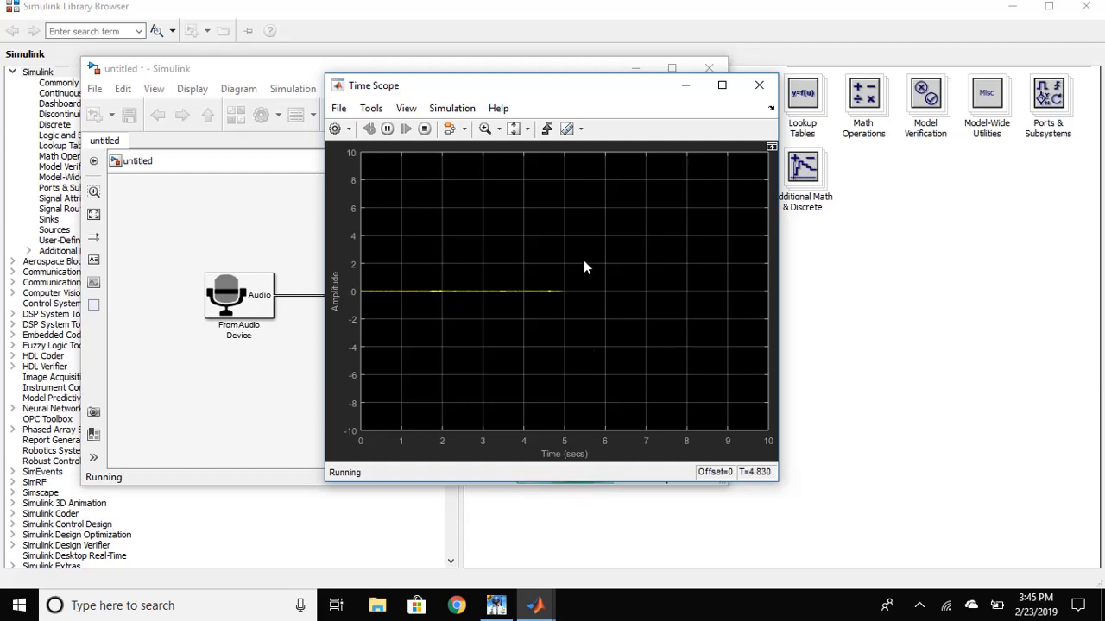
pyautogui.moveTo(424, 242)
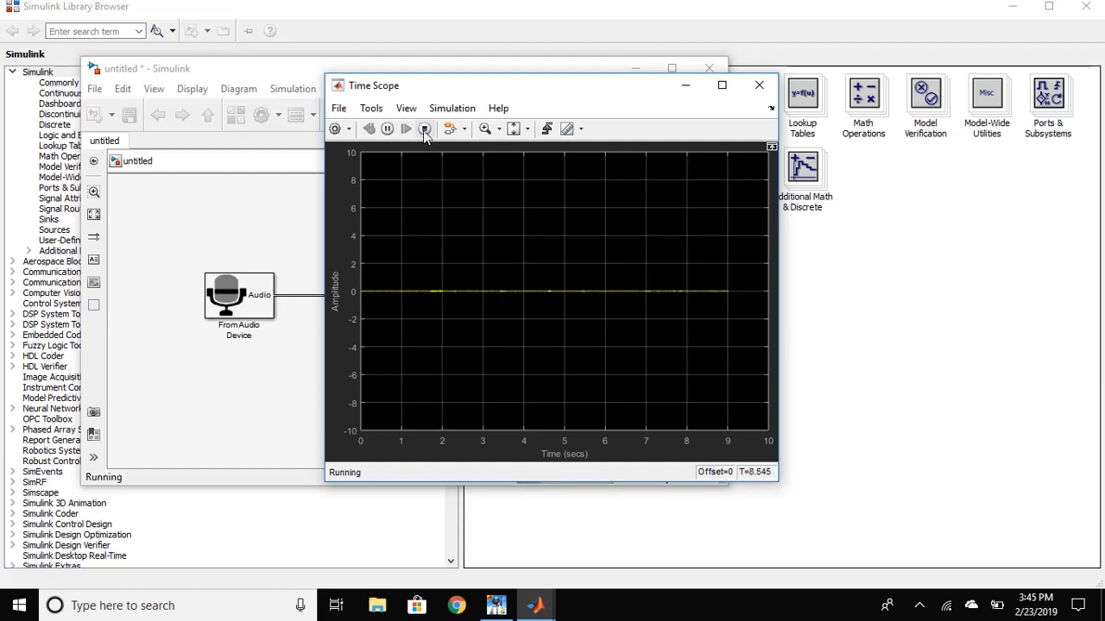
pyautogui.click(425, 128)
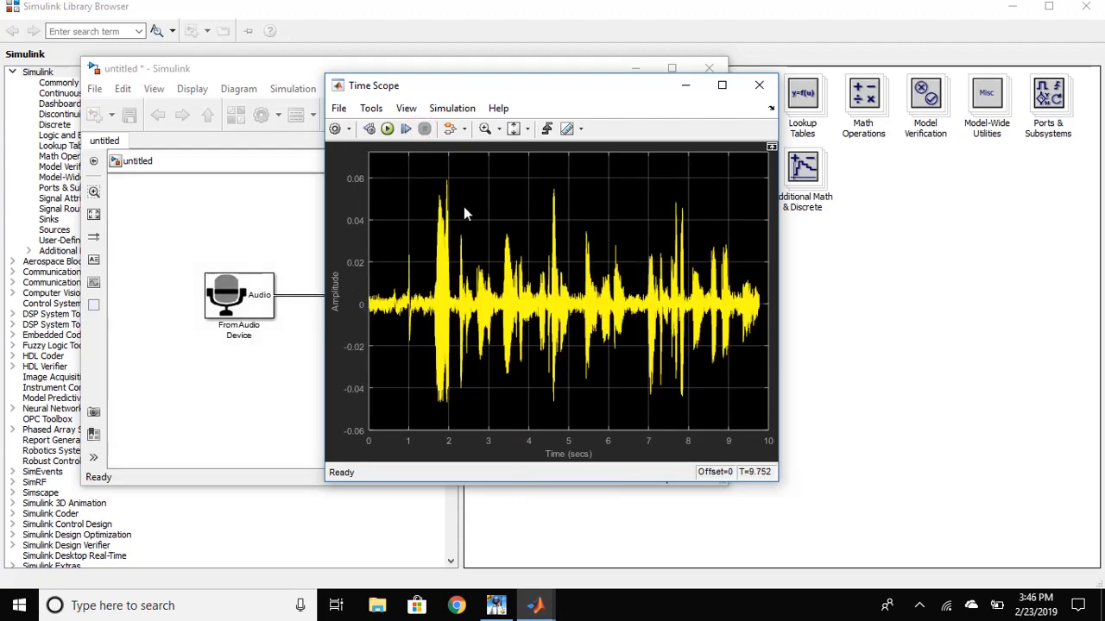
pyautogui.moveTo(718, 158)
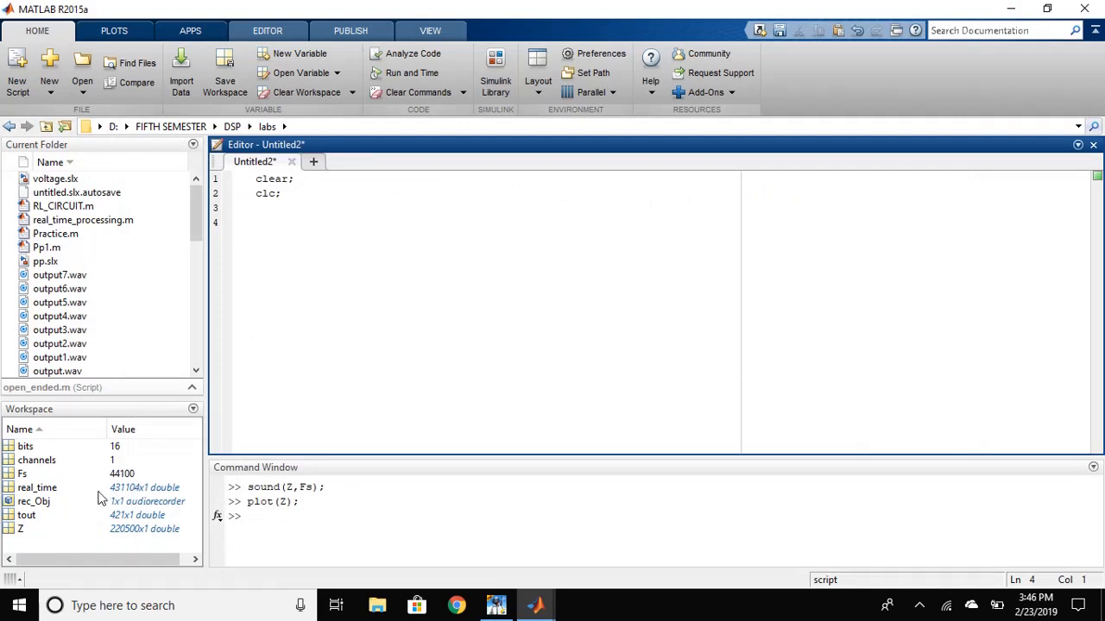
pyautogui.click(37, 486)
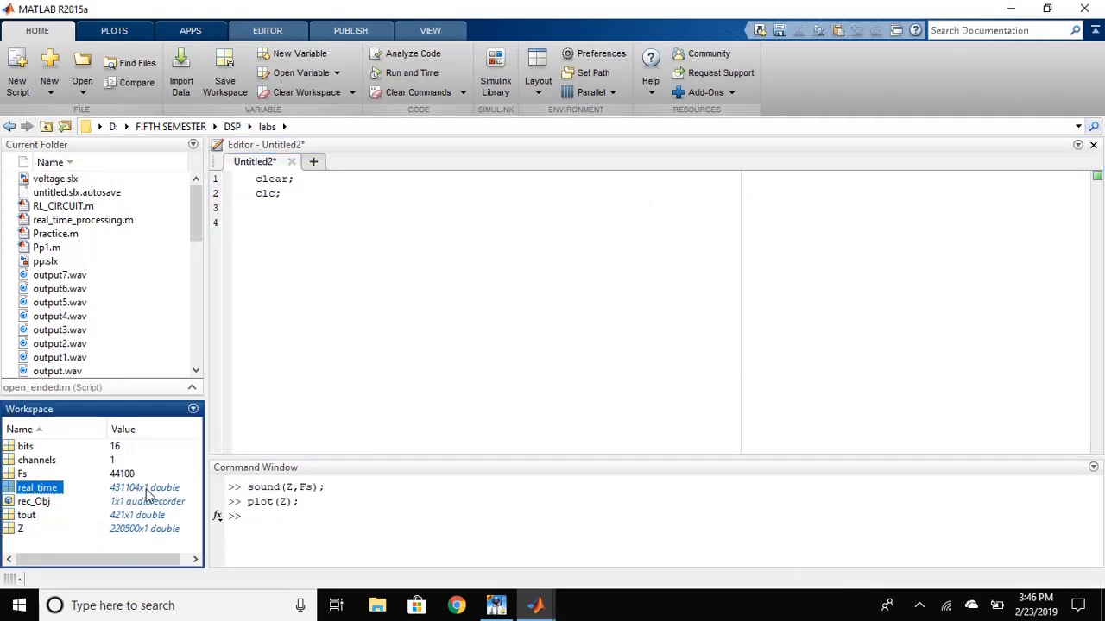
pyautogui.doubleClick(266, 193)
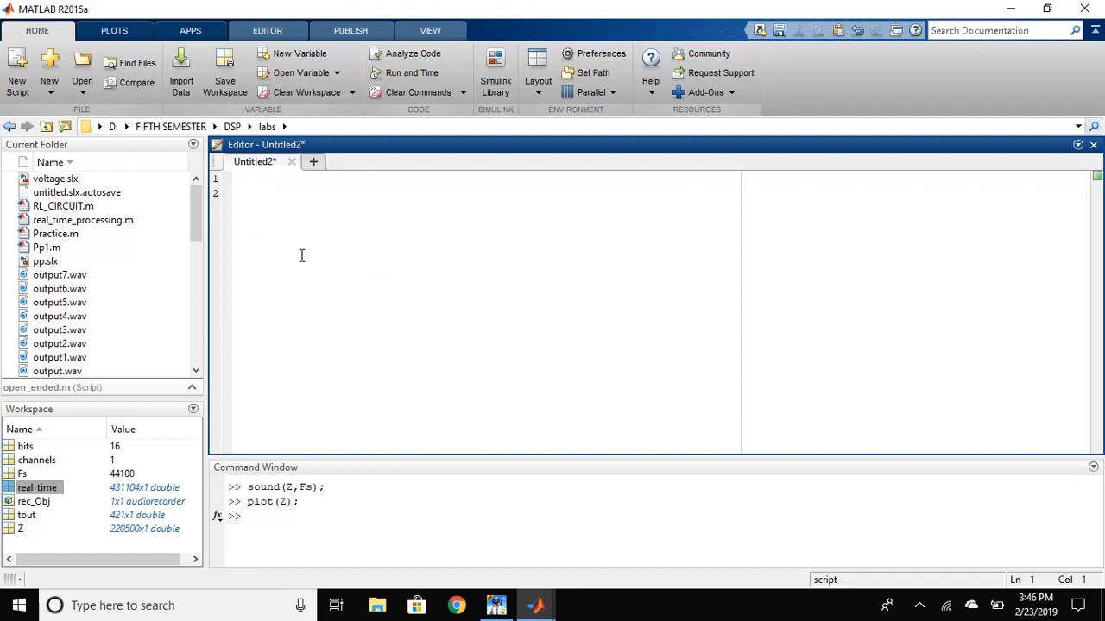
# Write Y = real_time; and sound(Y,44100); to play the logged audio
pyautogui.write('Y =')
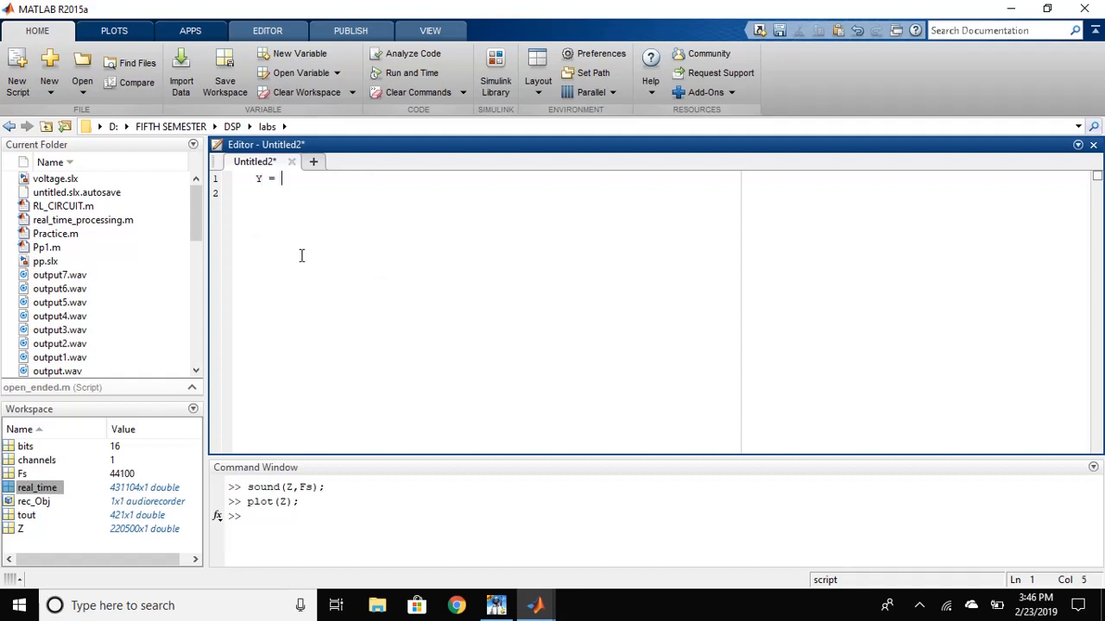
pyautogui.write('rea')
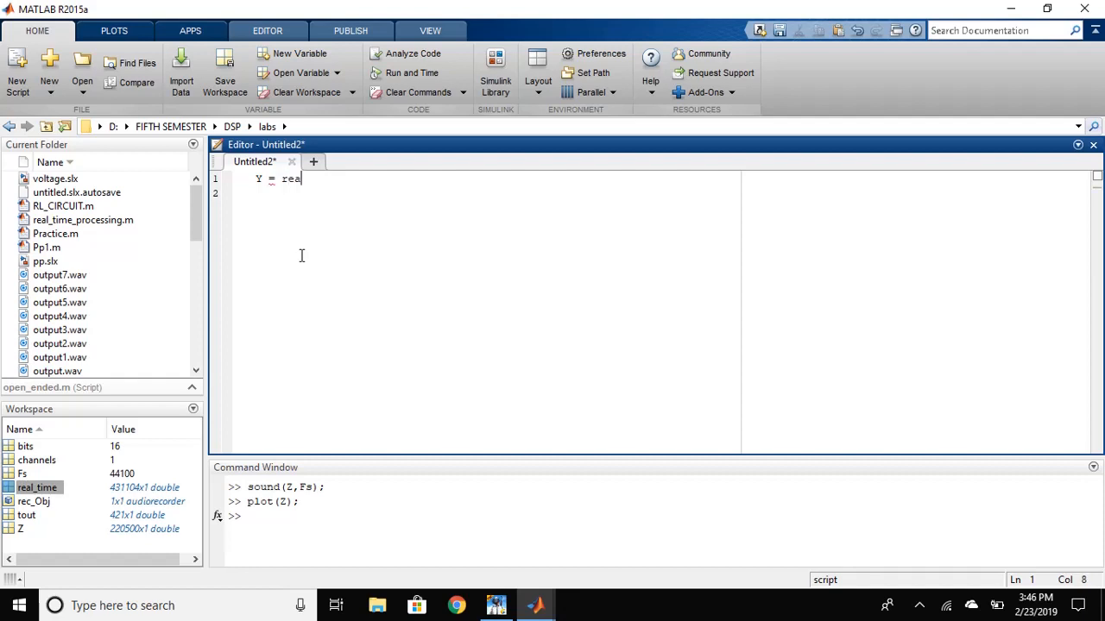
pyautogui.write('l')
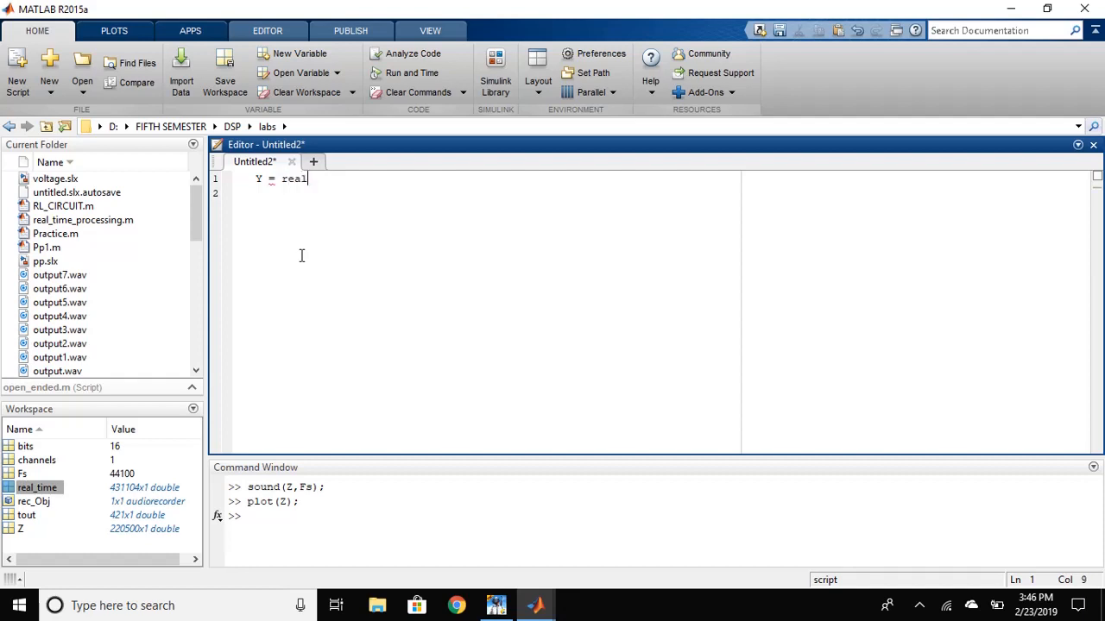
pyautogui.write('_time;')
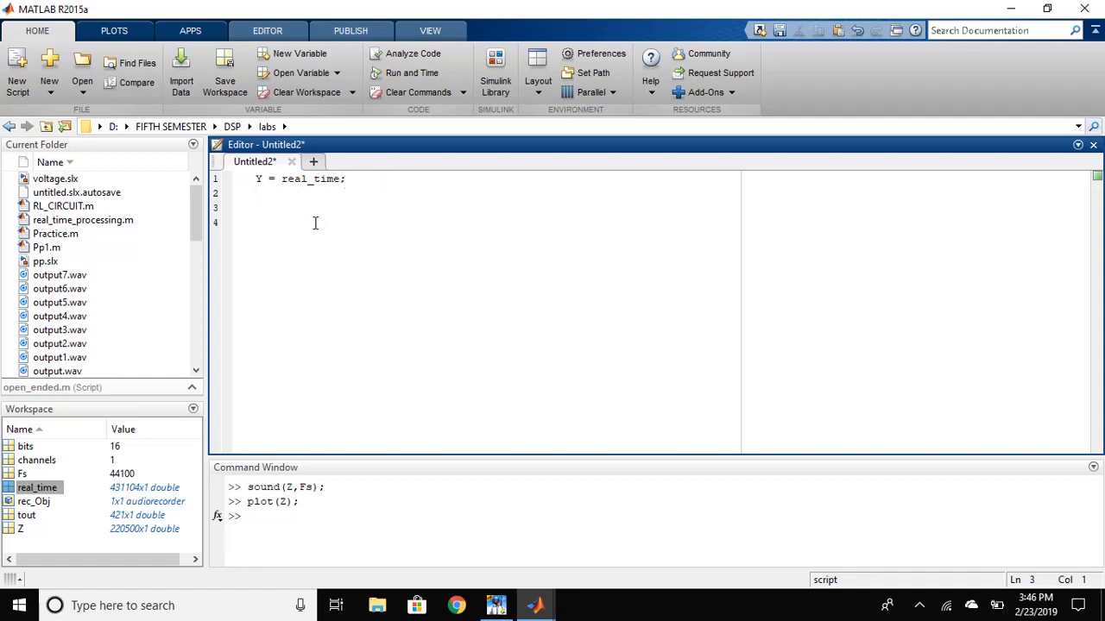
pyautogui.write('sound')
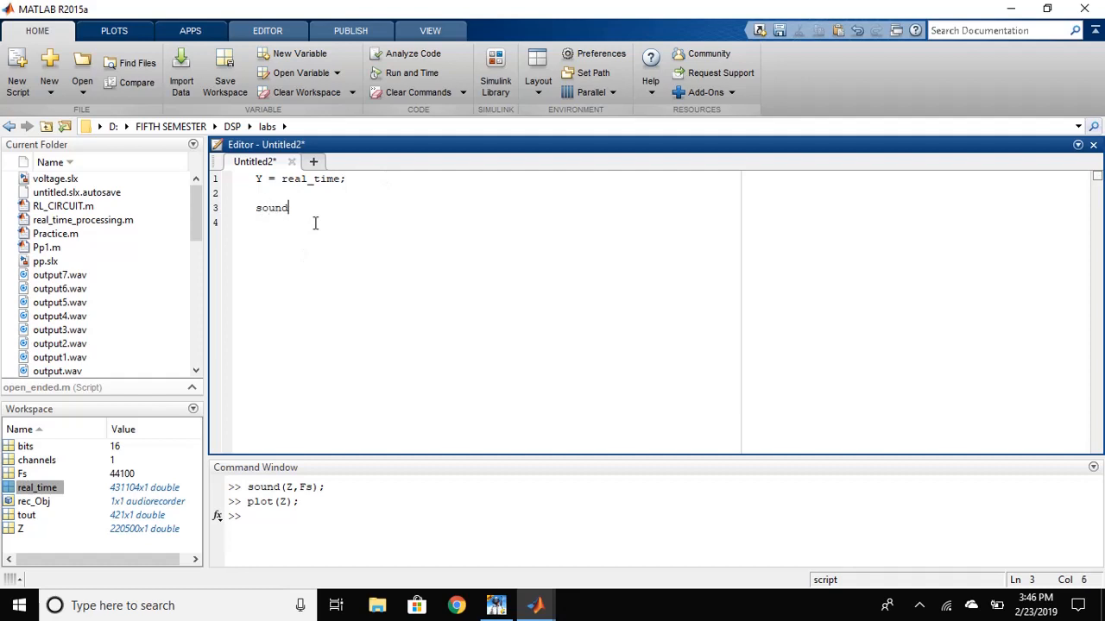
pyautogui.write('(')
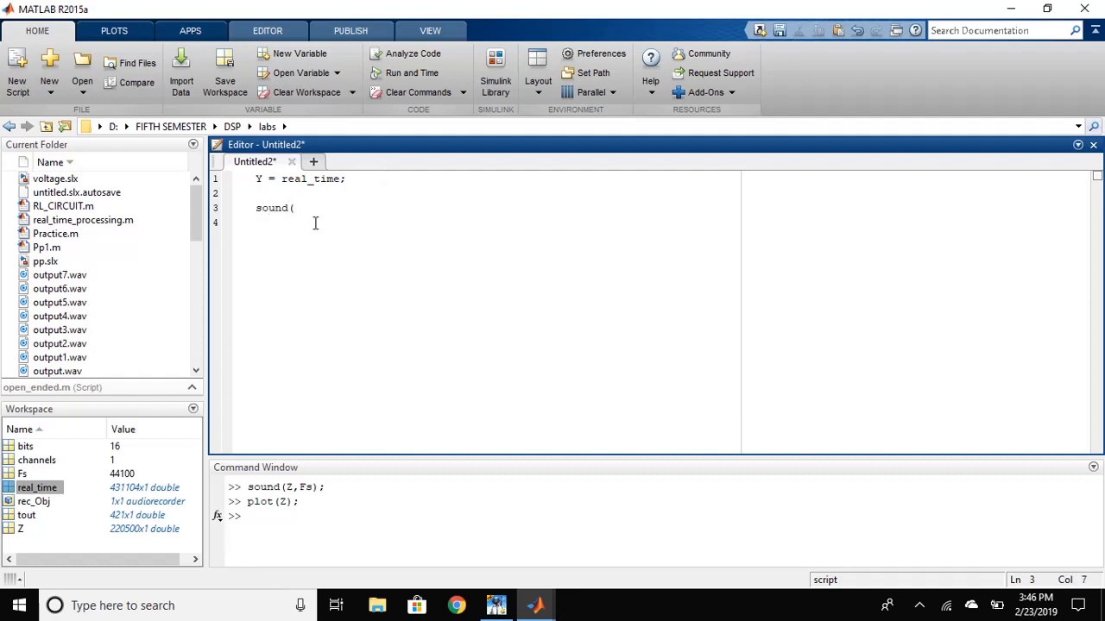
pyautogui.write('Y')
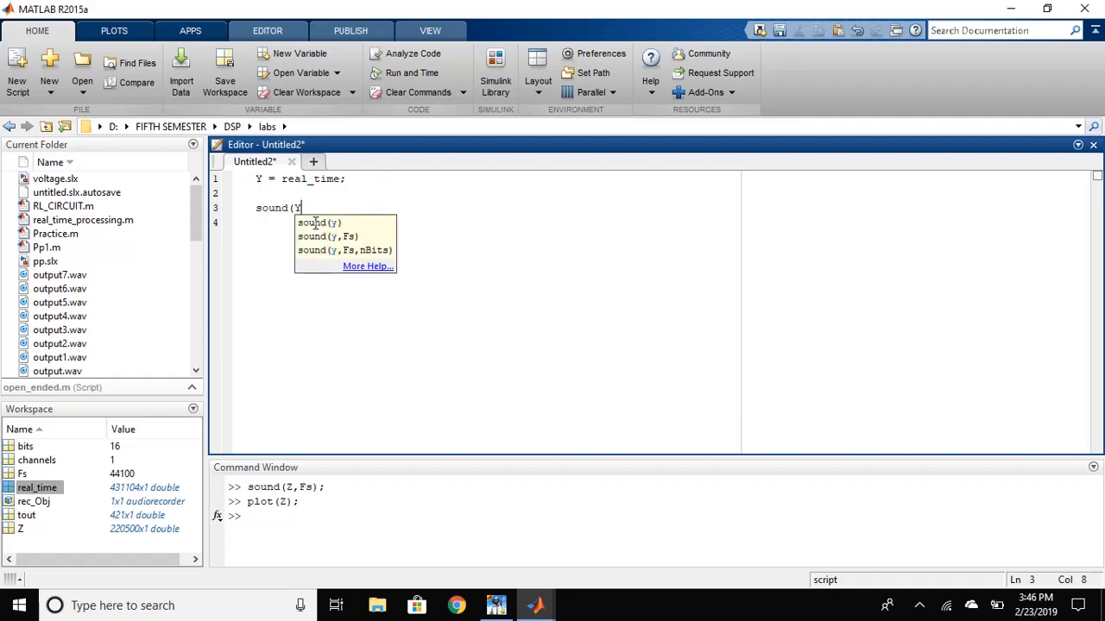
pyautogui.write(',')
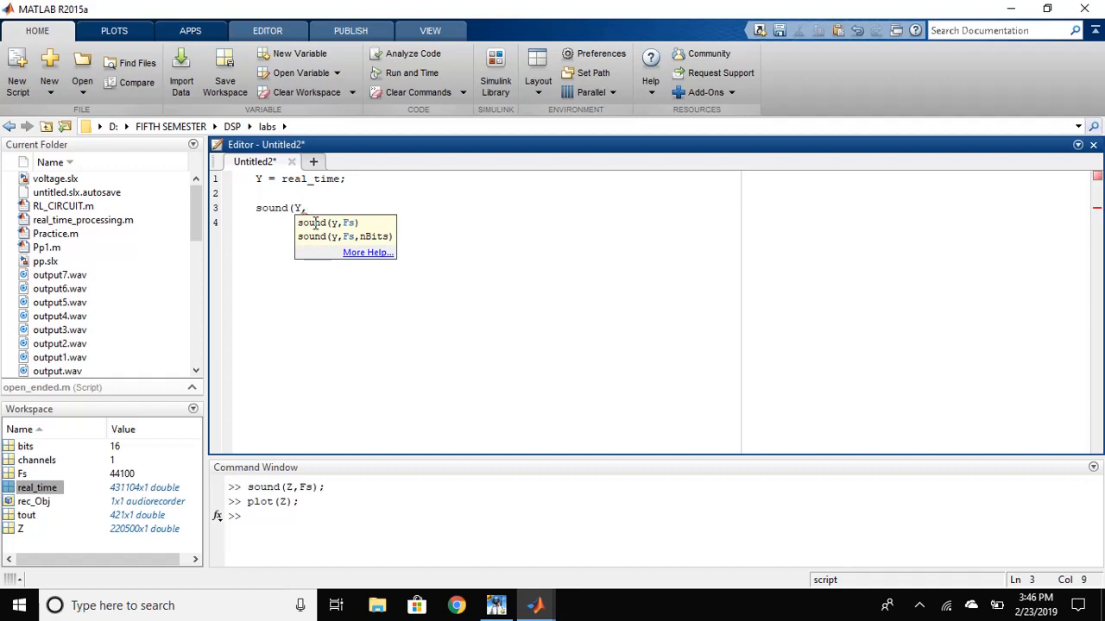
pyautogui.write('44')
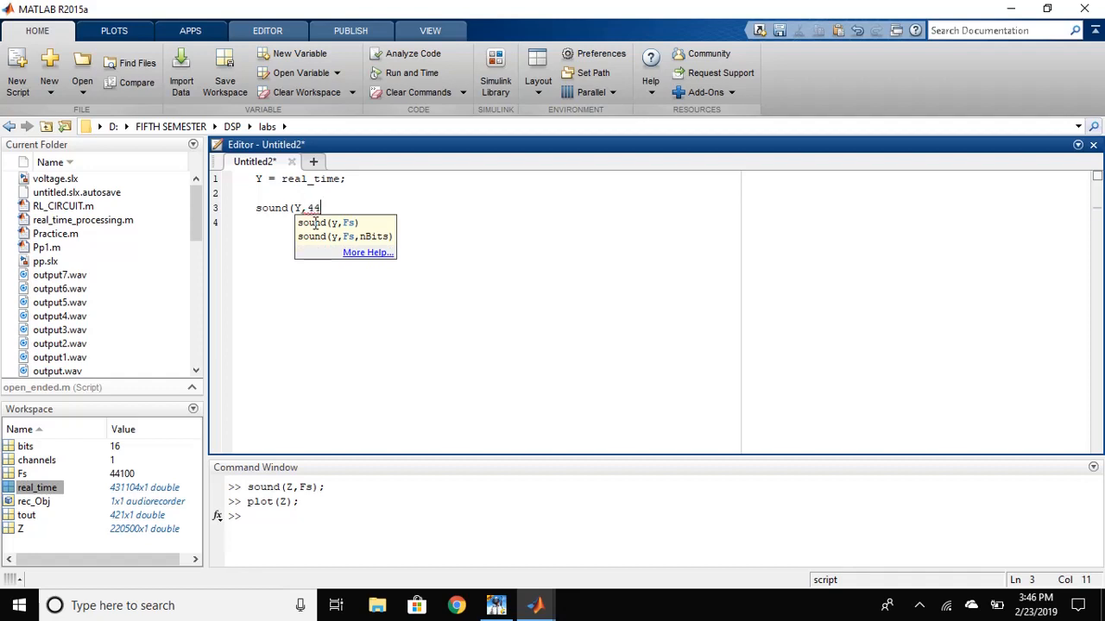
pyautogui.write('100')
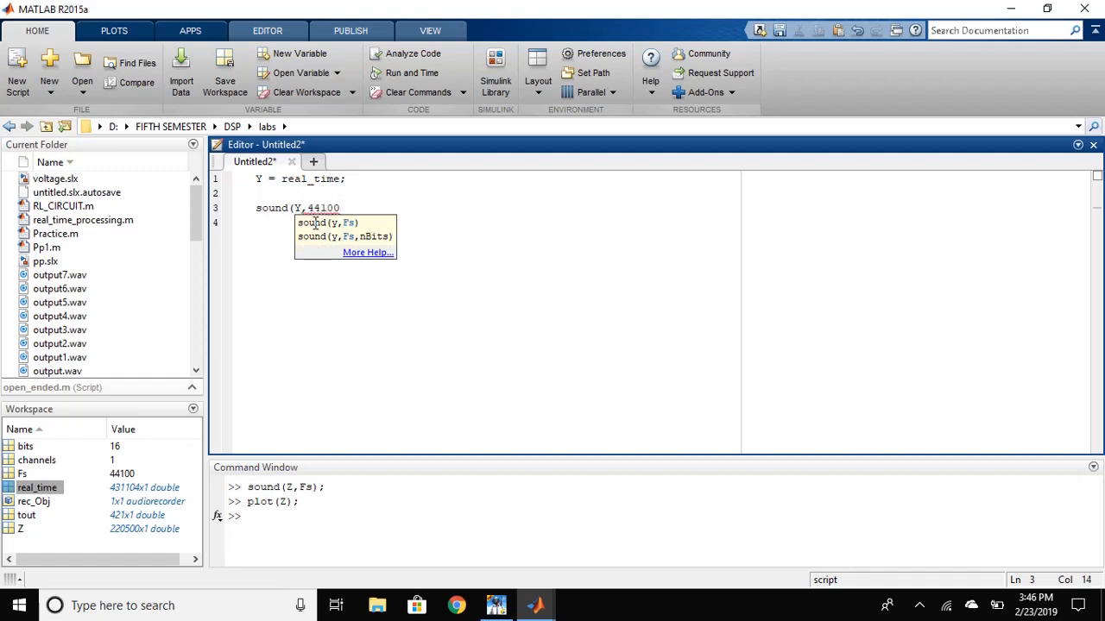
pyautogui.write(');')
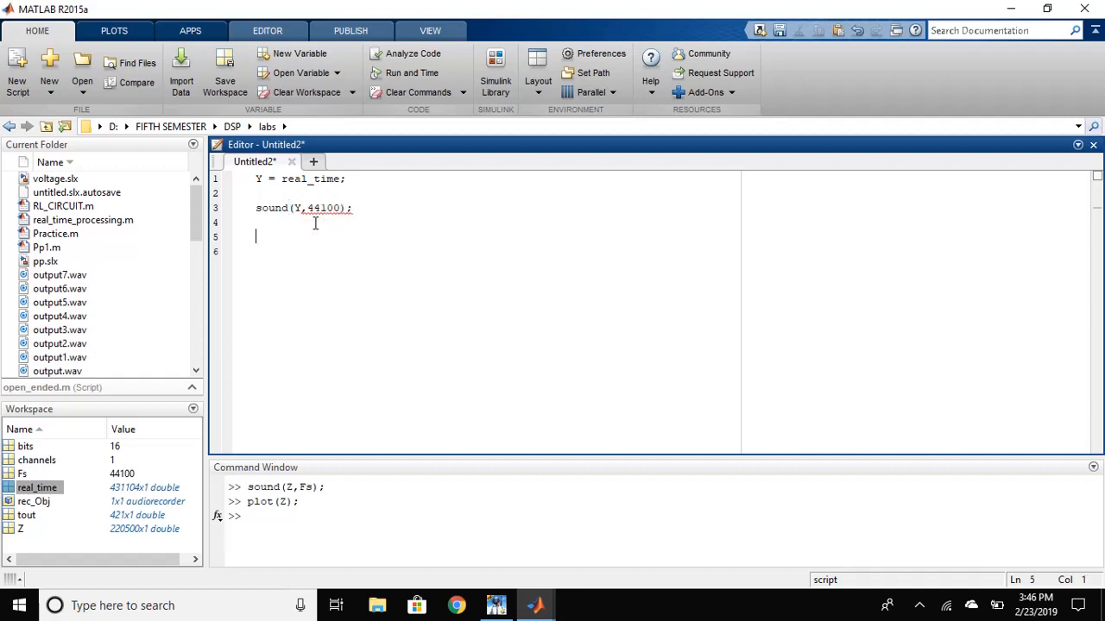
# Add plot(Y); to display the logged waveform
pyautogui.write('pl')
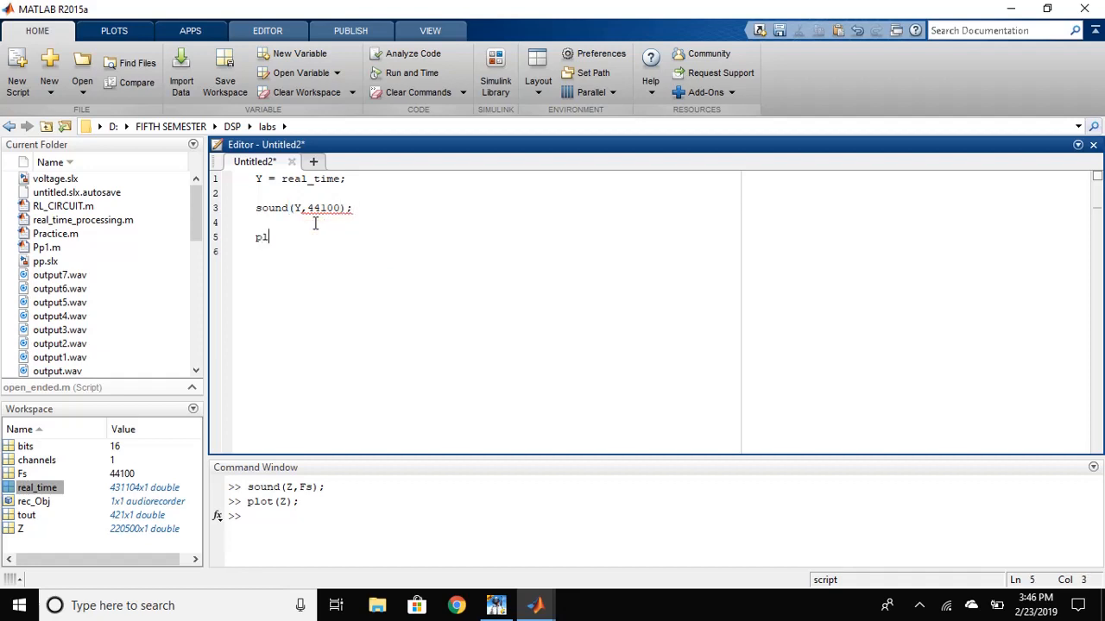
pyautogui.write('ot')
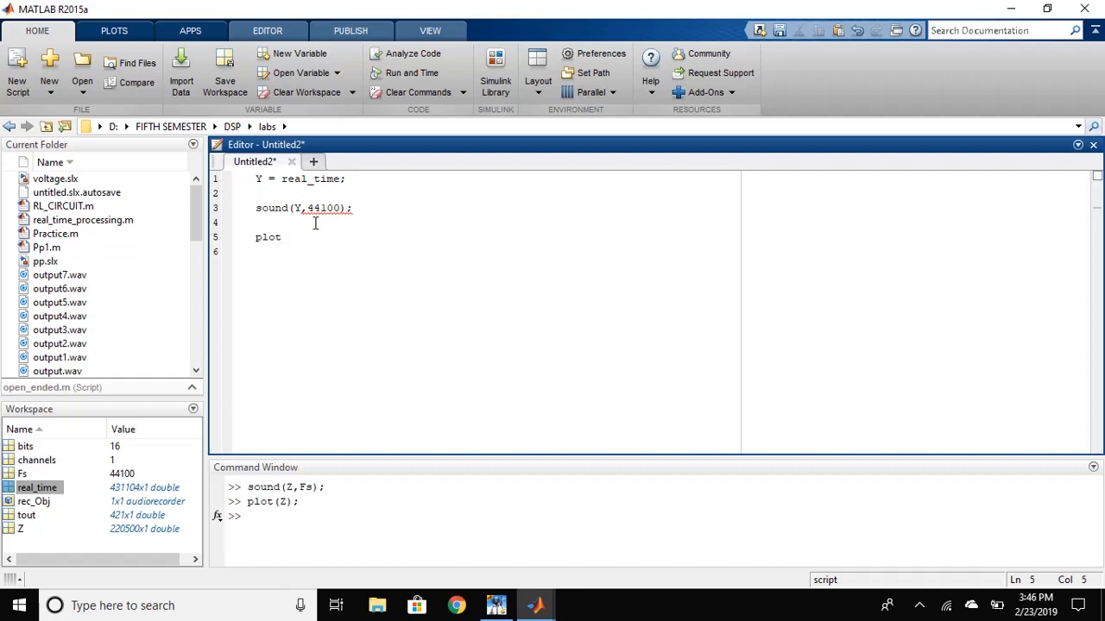
pyautogui.write('()')
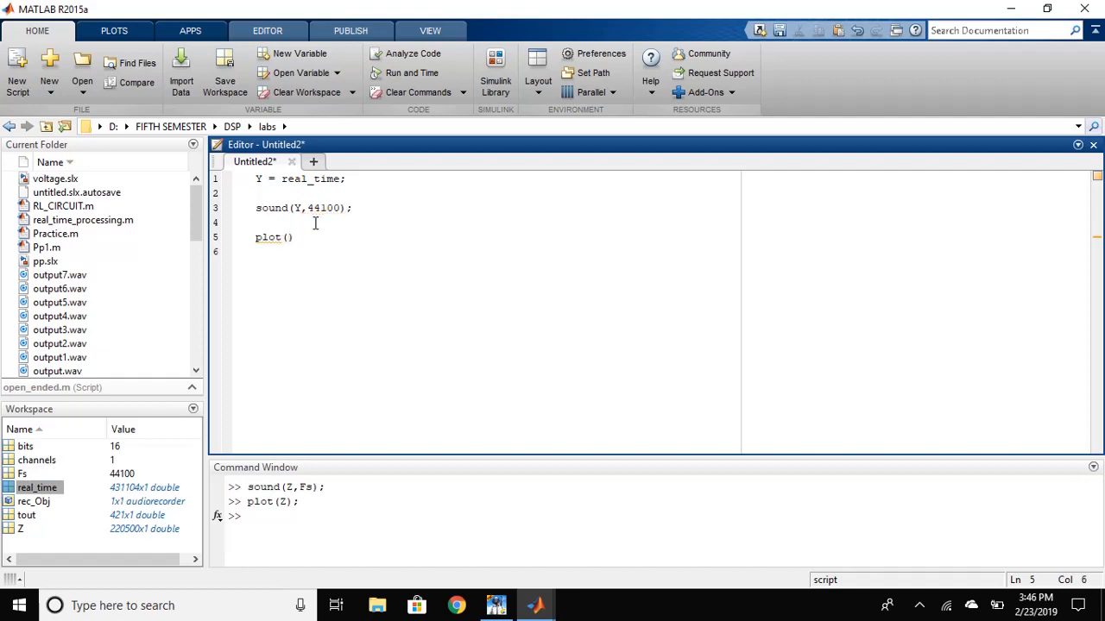
pyautogui.write('Y')
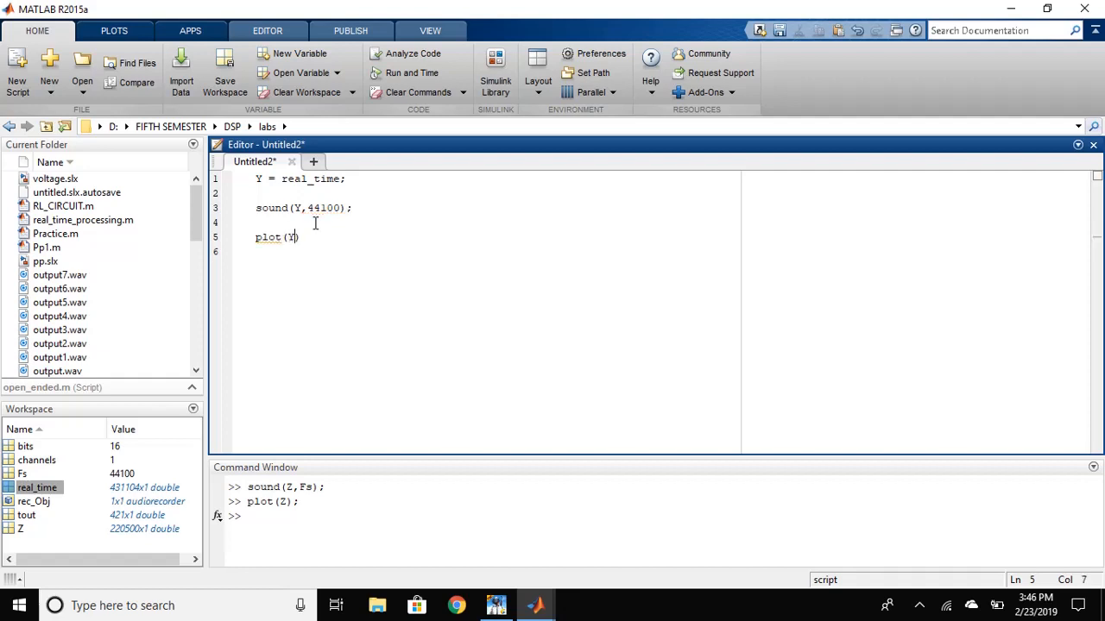
pyautogui.write(';')
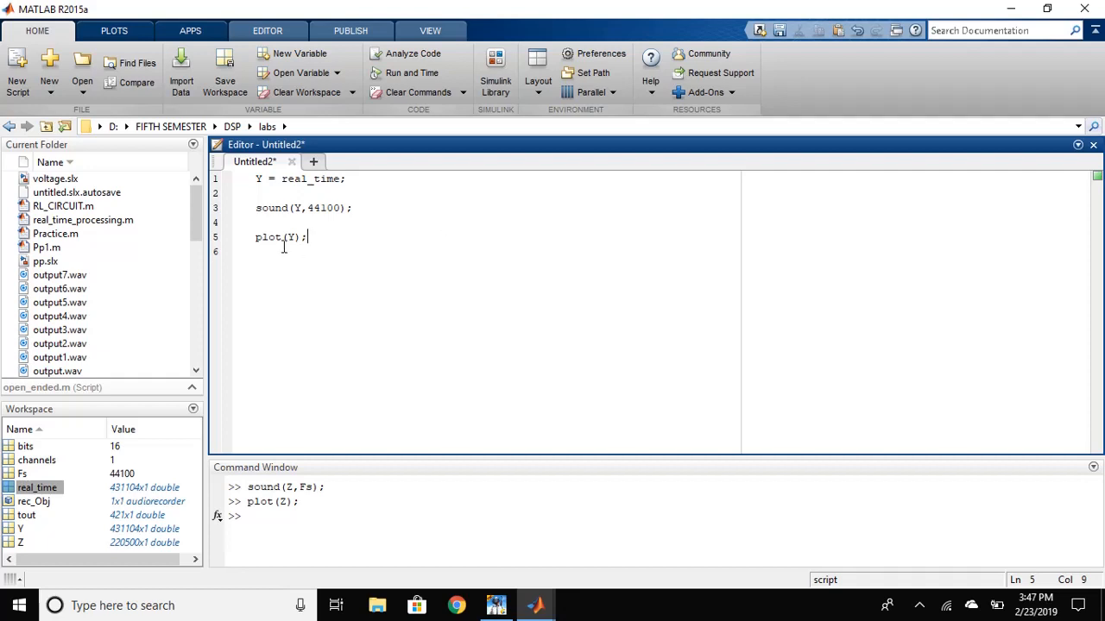
pyautogui.moveTo(555, 586)
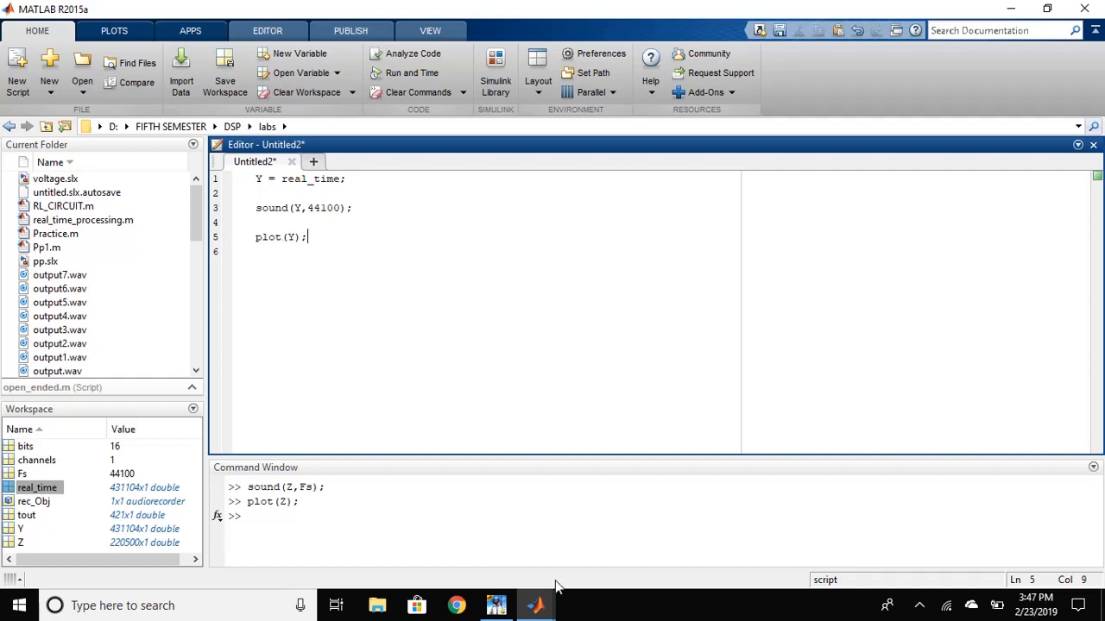